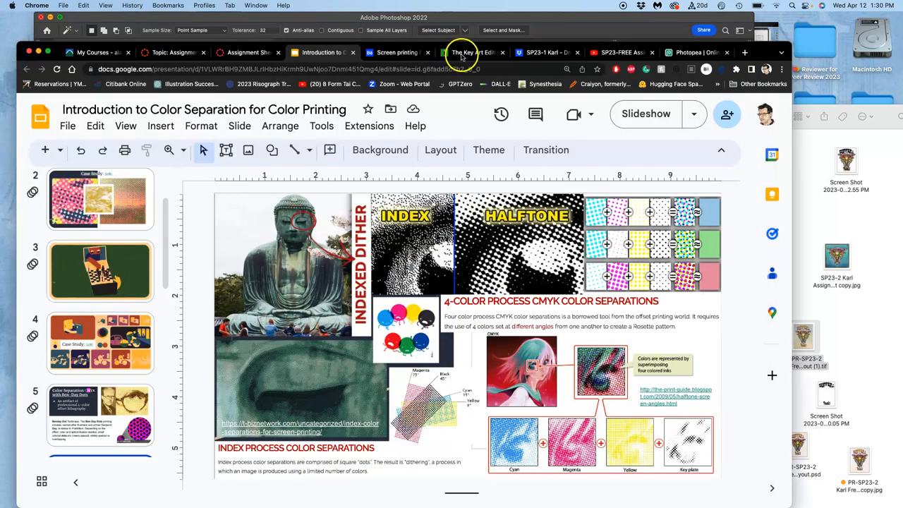
Switch to the poster in Photopea and list its Red, Green and Blue channels
left_click(694, 52)
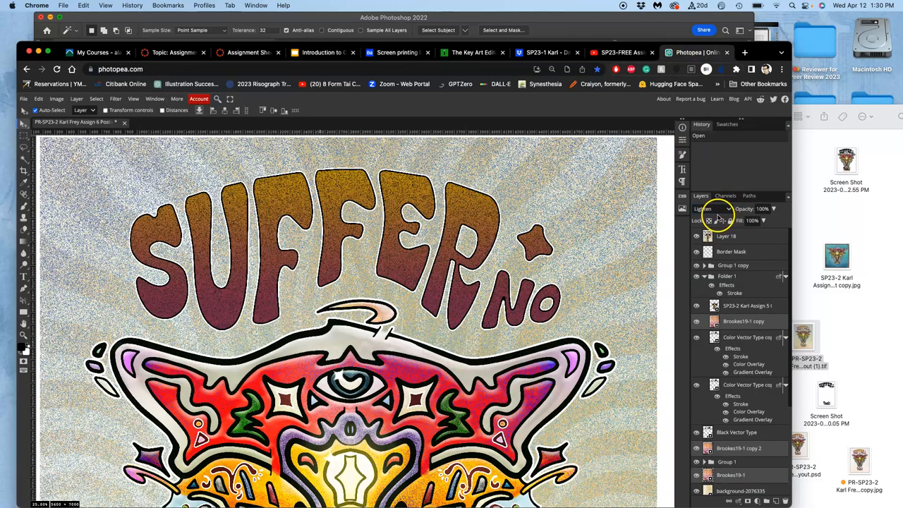
left_click(724, 195)
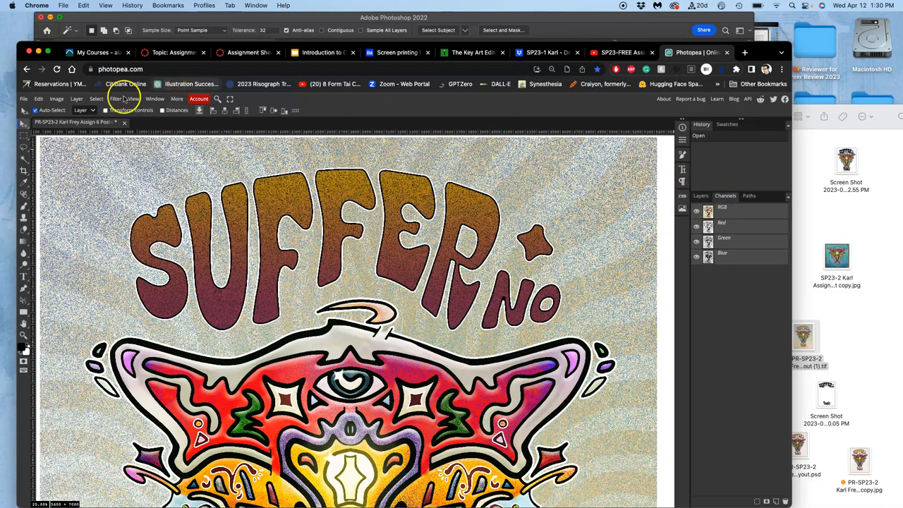
Keep RGB mode and preview channel combinations, ending with only the Green channel visible
left_click(56, 98)
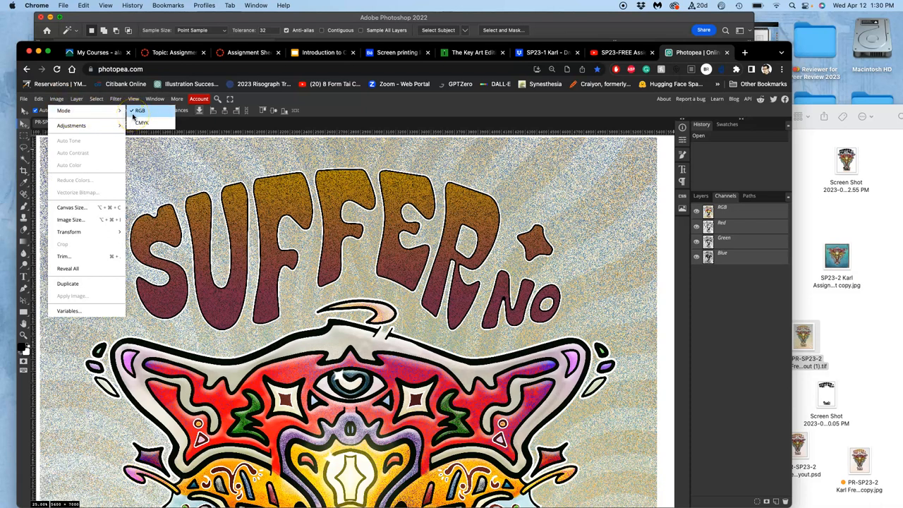
left_click(159, 110)
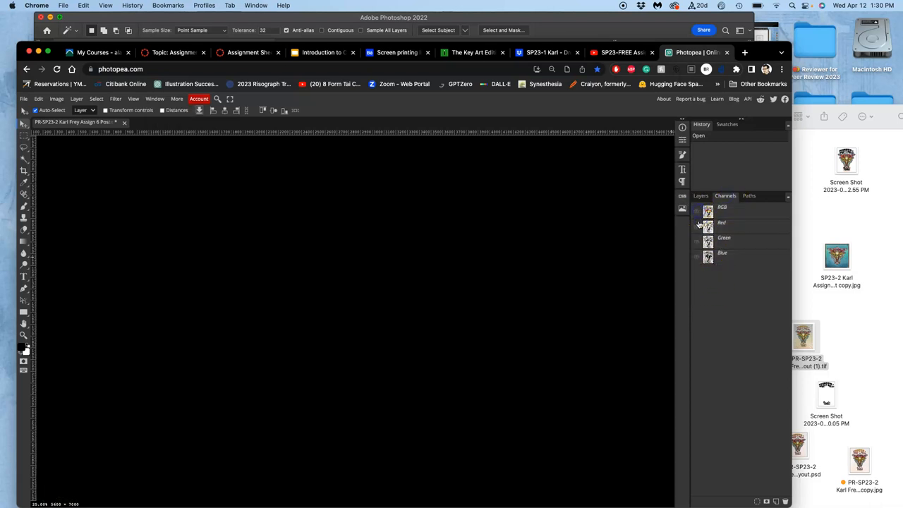
left_click(721, 222)
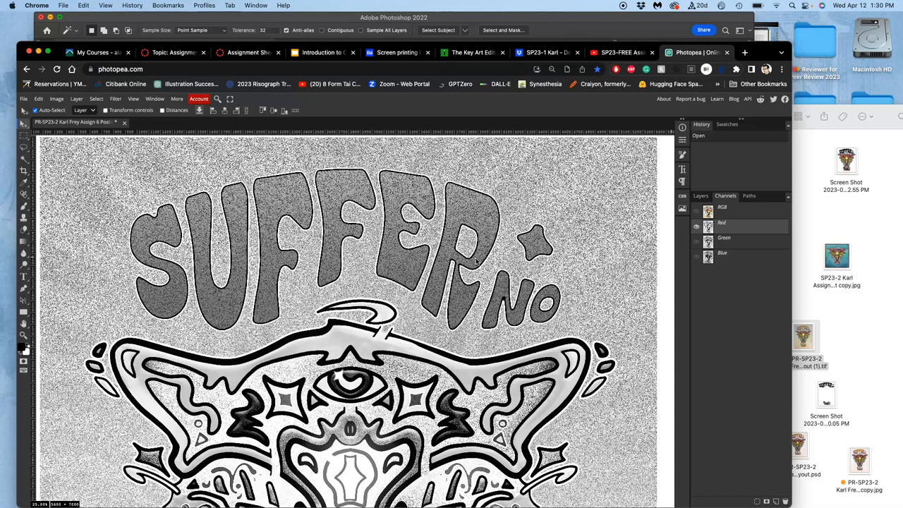
mouse_move(441, 282)
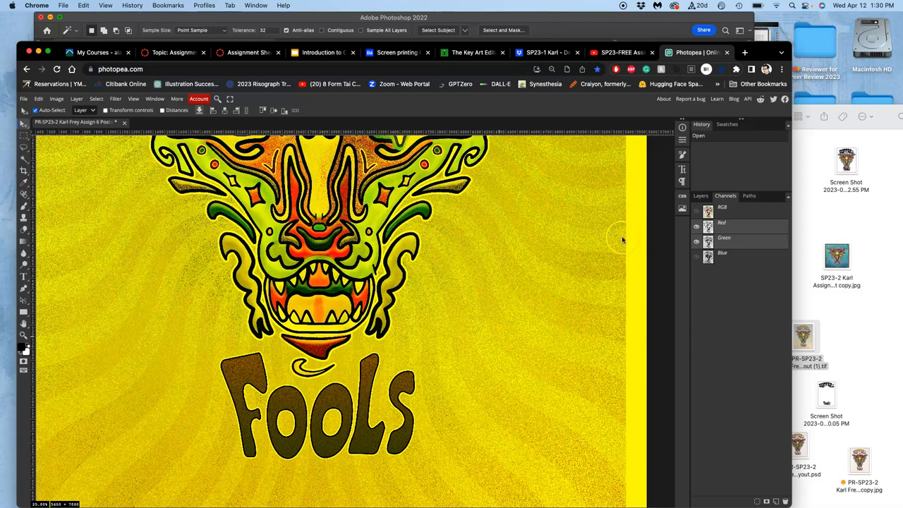
left_click(696, 222)
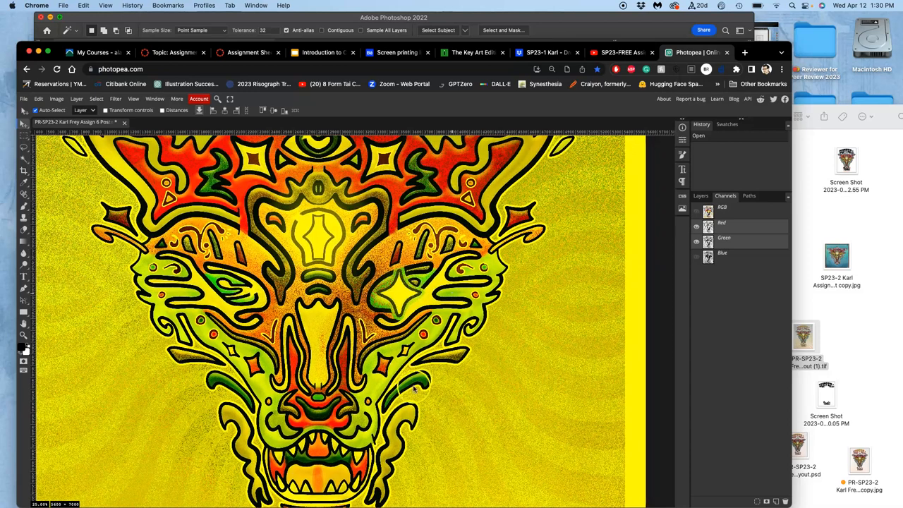
left_click(696, 256)
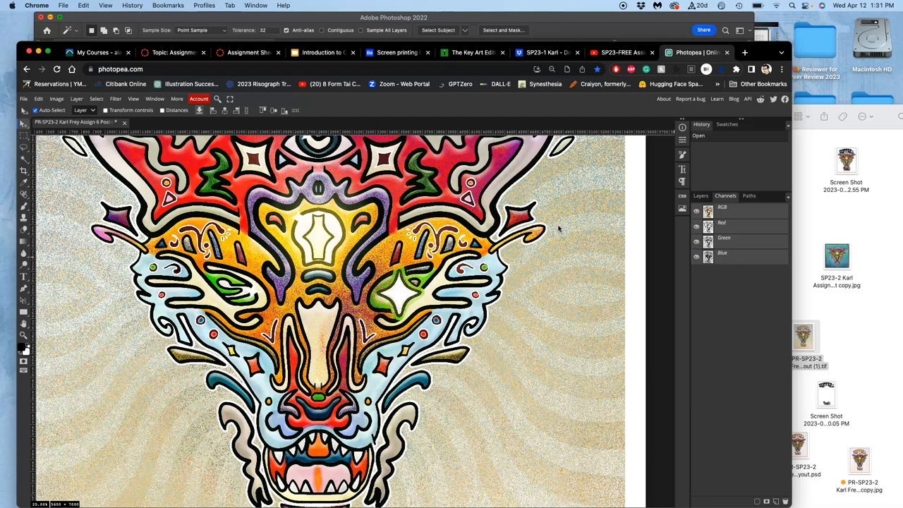
left_click(697, 238)
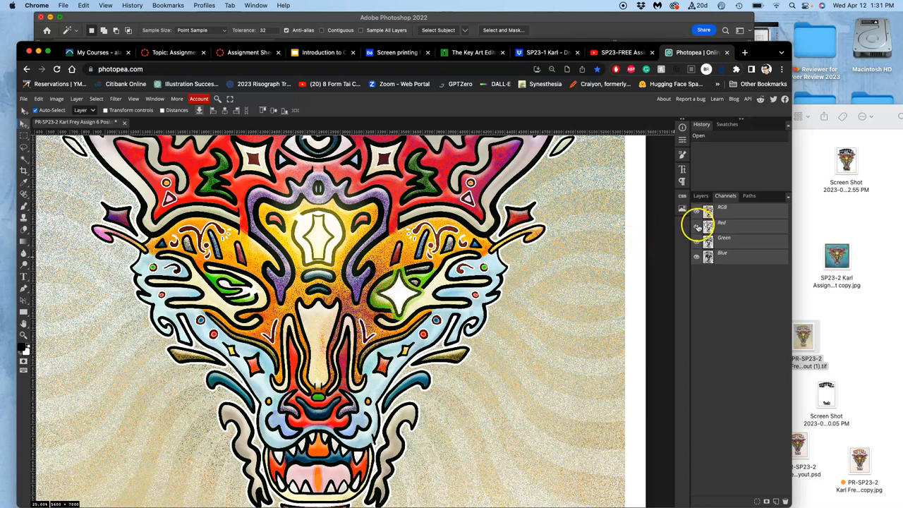
left_click(723, 237)
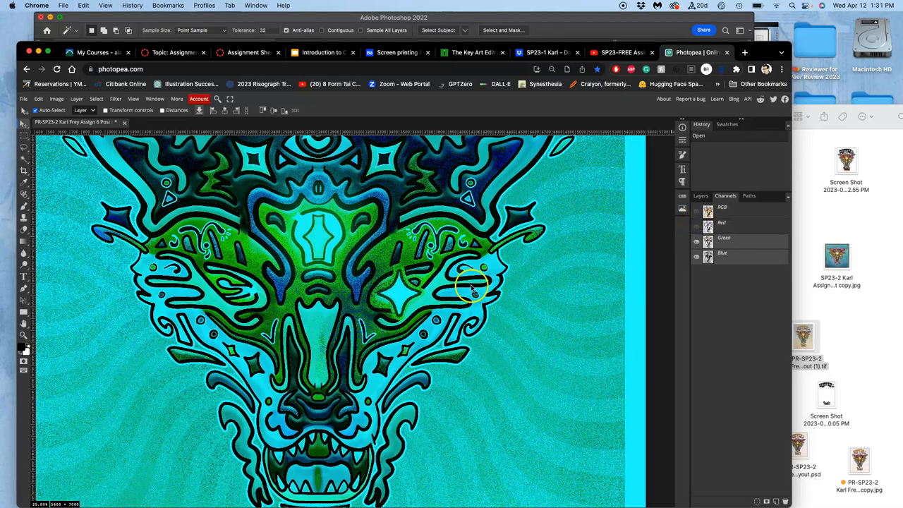
scroll("down", 3)
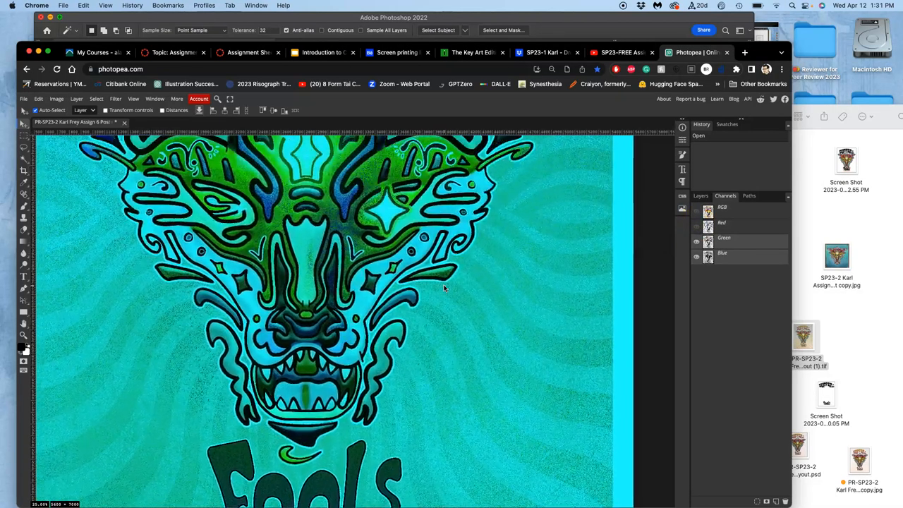
left_click(696, 257)
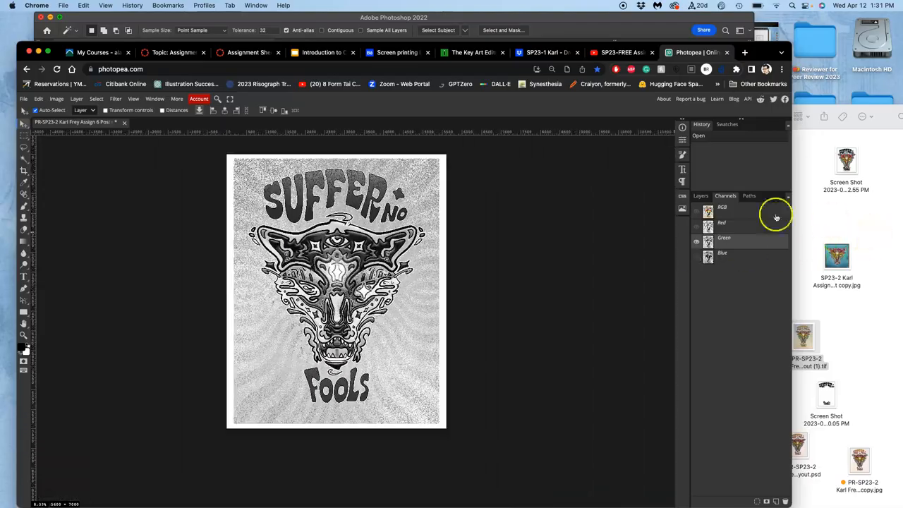
Turn all RGB channels back on and choose the CMYK image mode
left_click(696, 207)
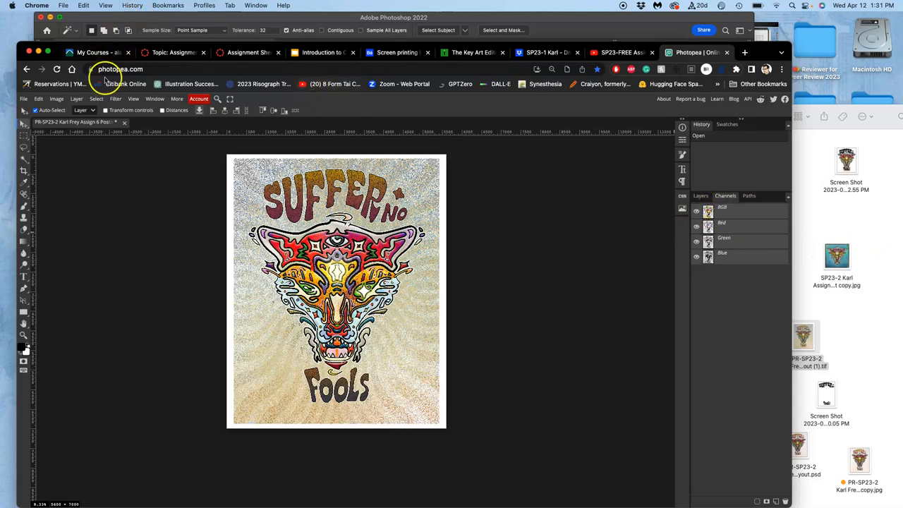
left_click(57, 98)
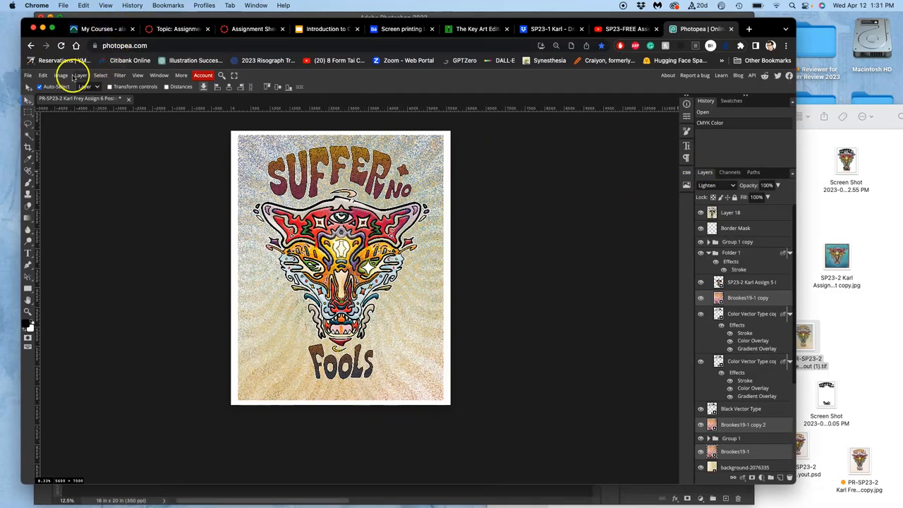
left_click(62, 75)
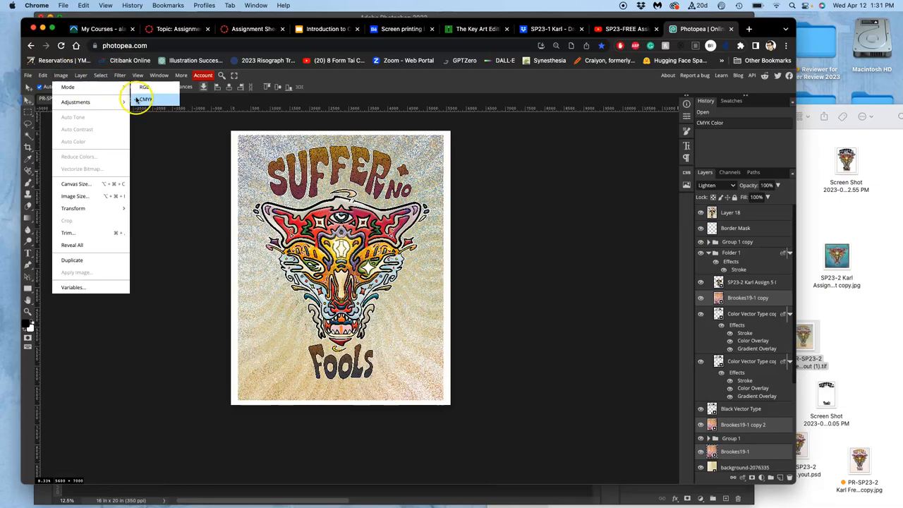
left_click(145, 99)
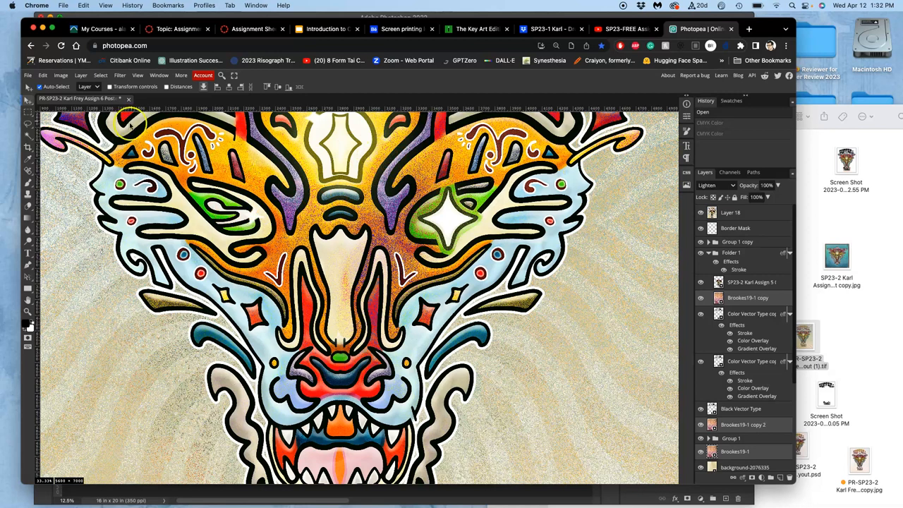
left_click(60, 76)
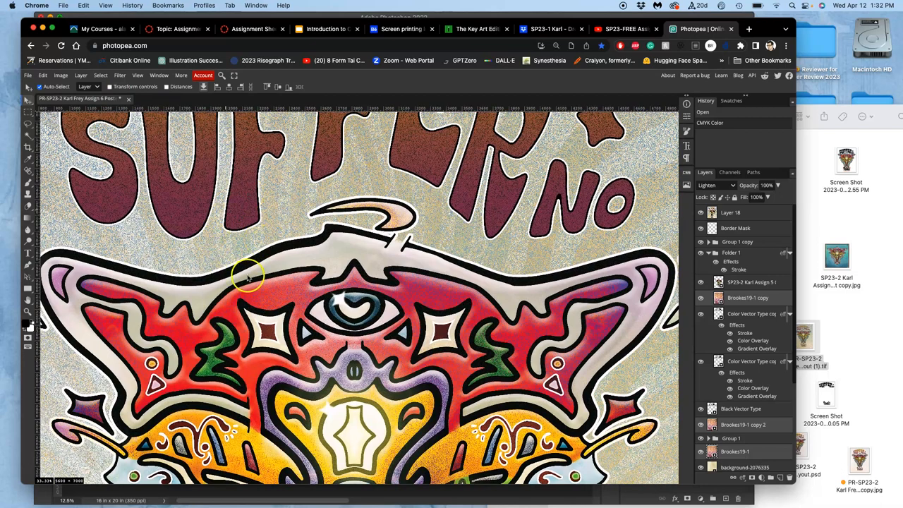
scroll("down", 3)
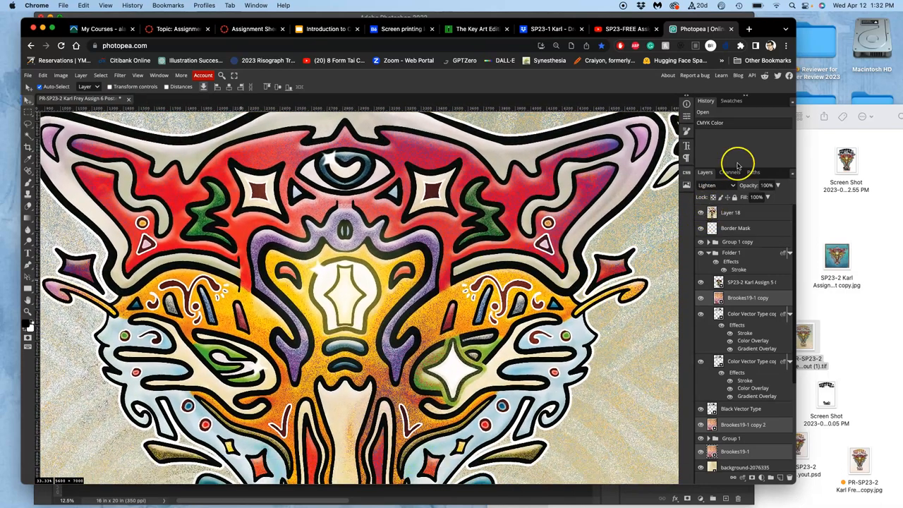
left_click(729, 172)
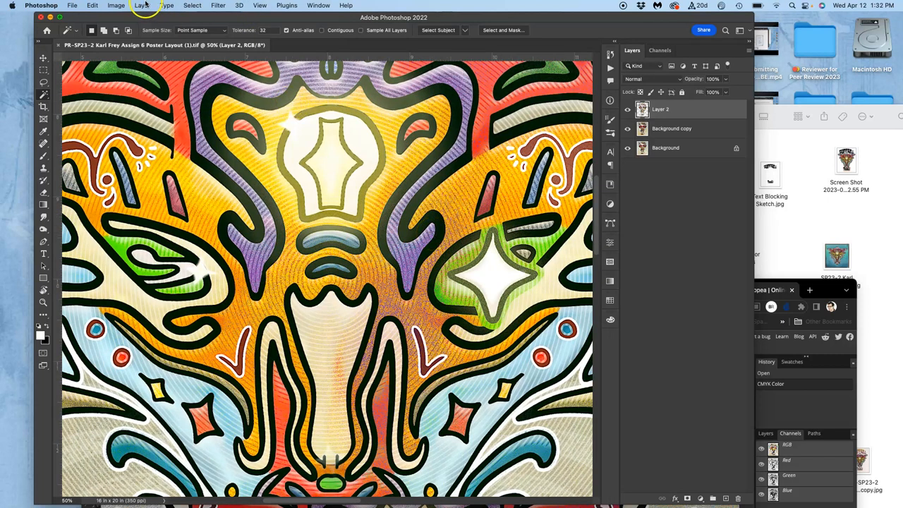
Convert the poster to CMYK Color in Photoshop, accepting flattening into one Background layer
left_click(115, 5)
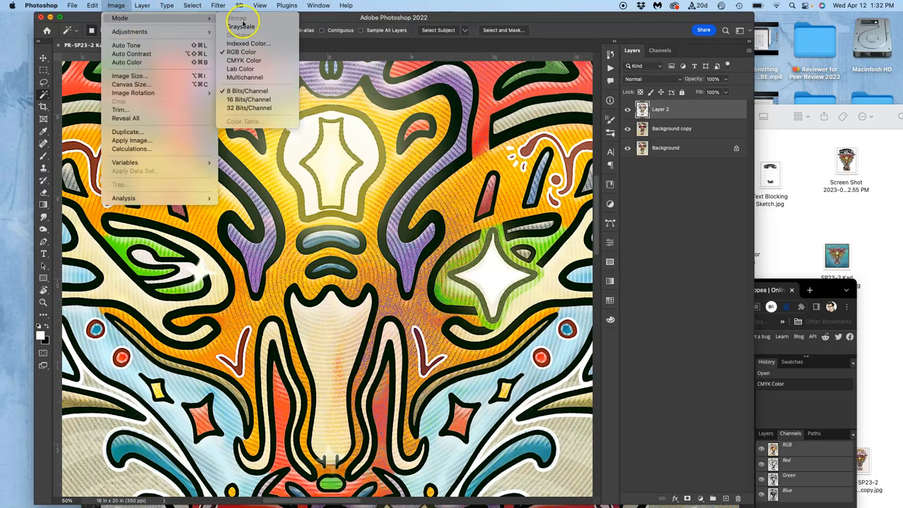
left_click(240, 27)
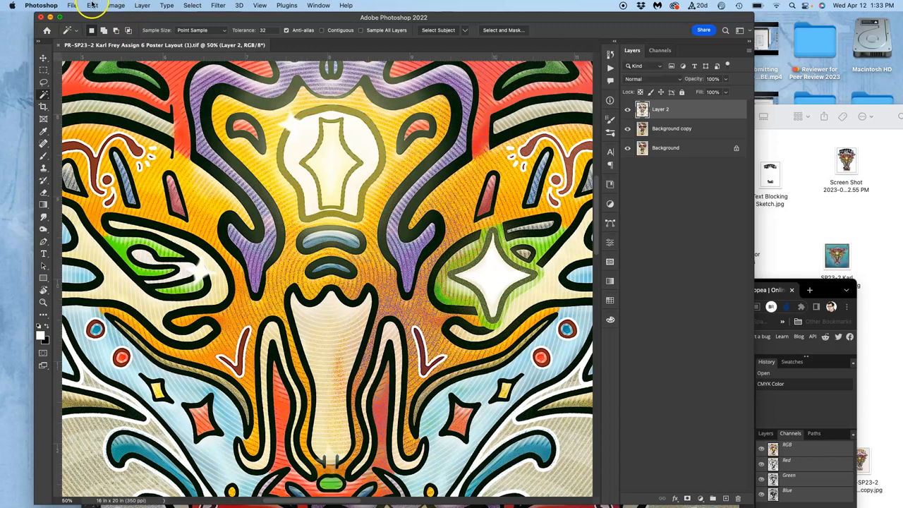
left_click(93, 5)
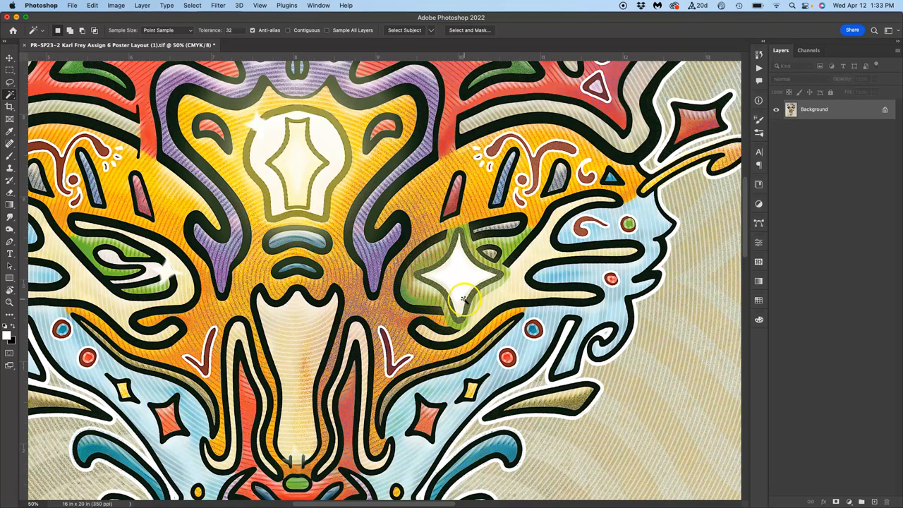
Toggle the Cyan, Magenta, Yellow and Black plate previews, ending with only Black visible
left_click(809, 50)
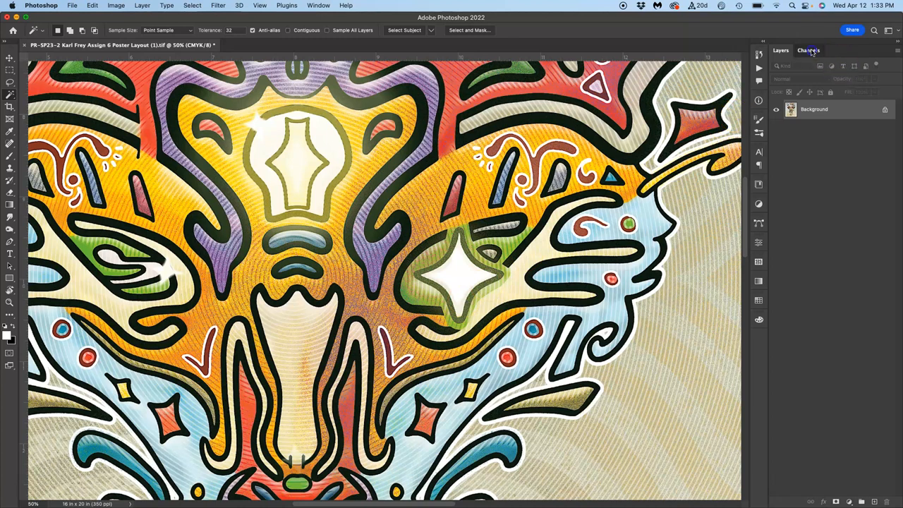
left_click(808, 50)
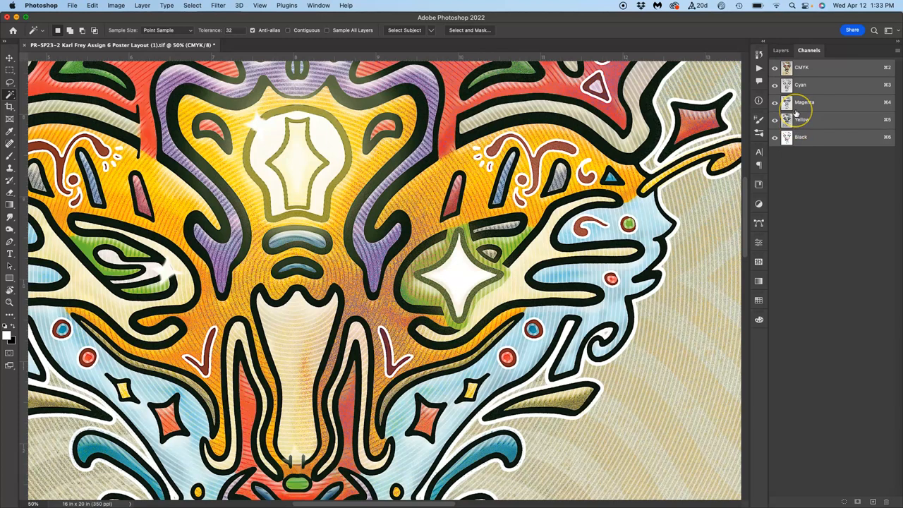
left_click(802, 67)
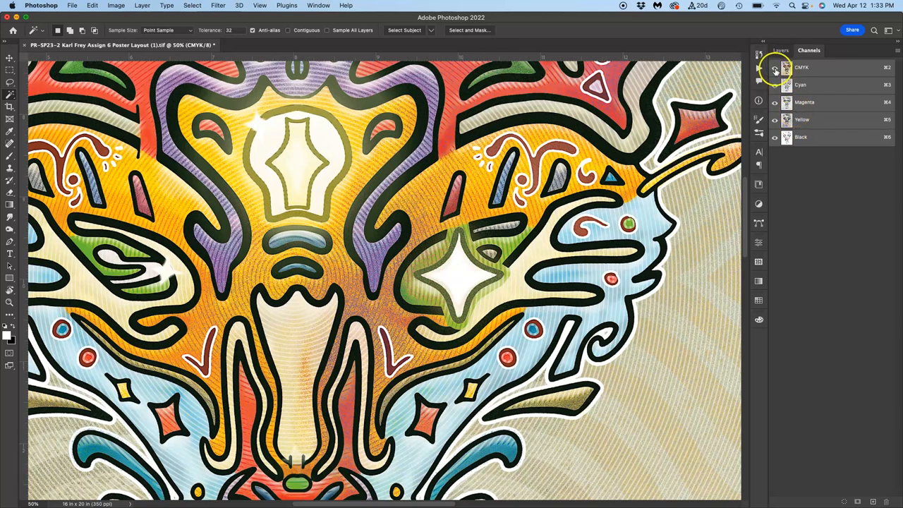
left_click(774, 67)
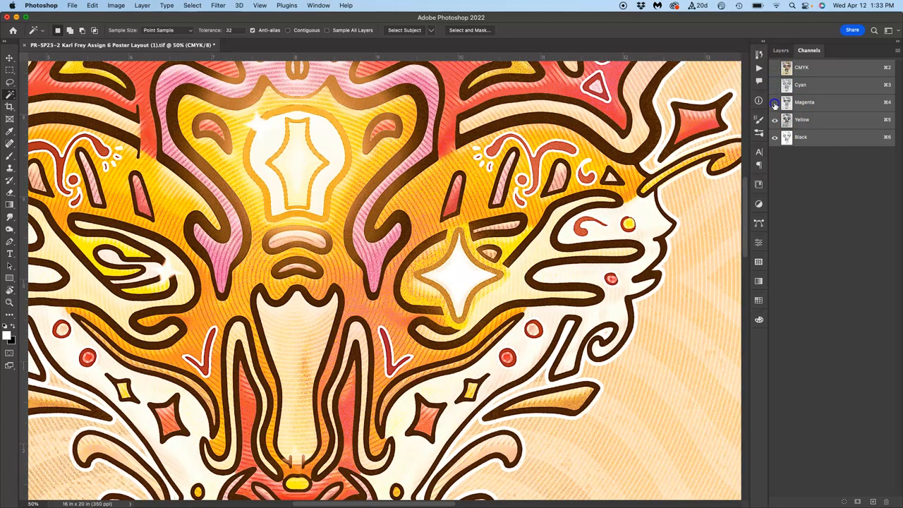
left_click(774, 102)
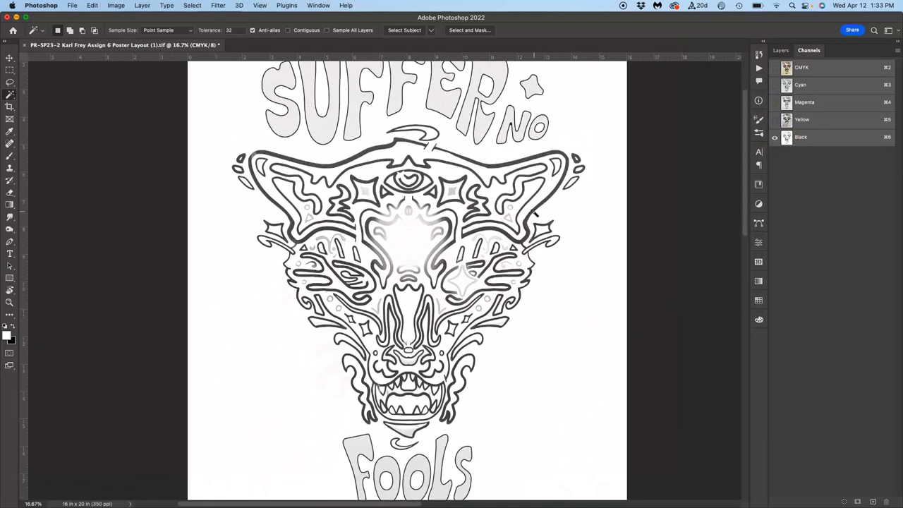
left_click(774, 119)
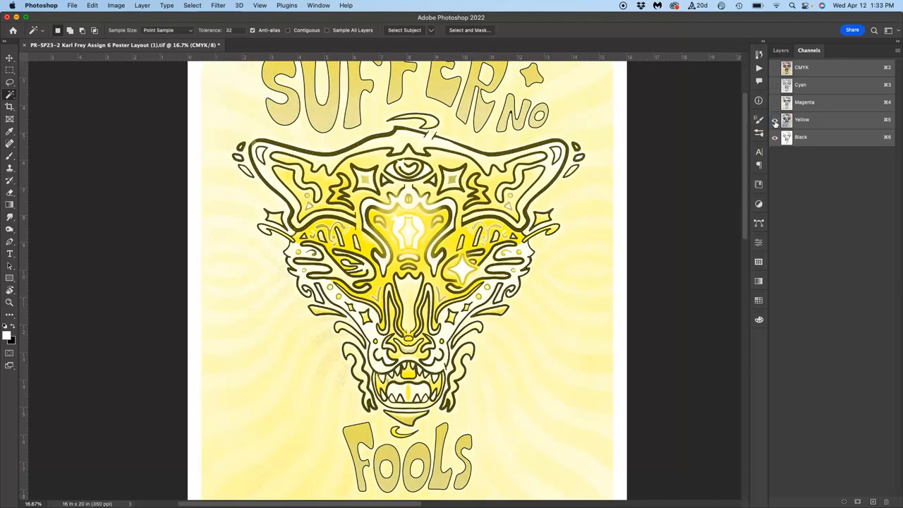
mouse_move(774, 120)
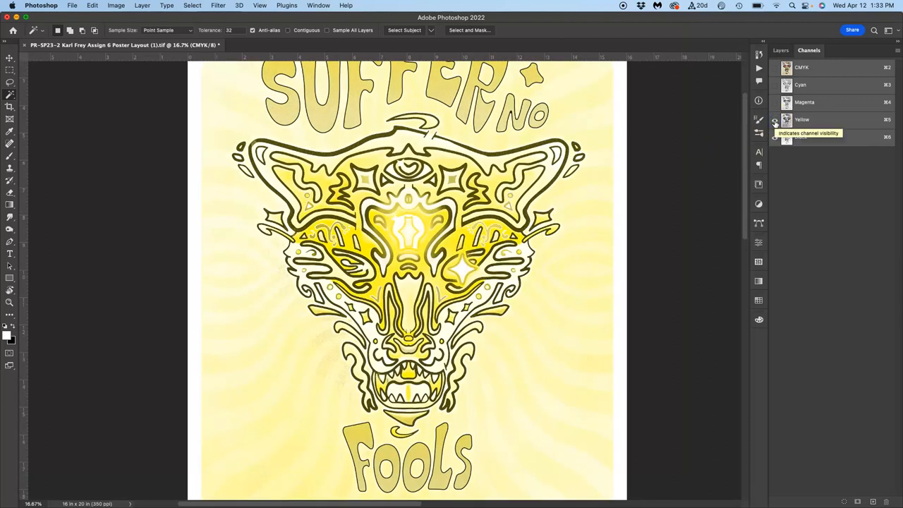
left_click(774, 136)
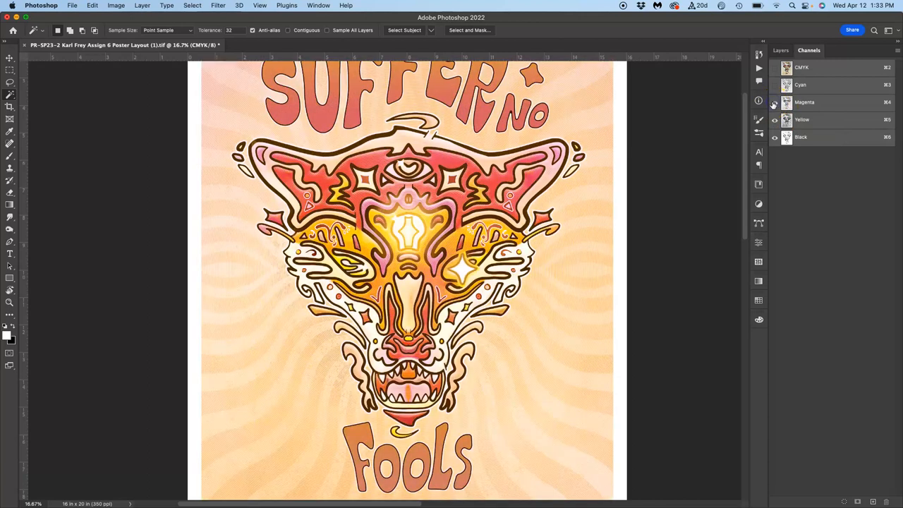
mouse_move(775, 102)
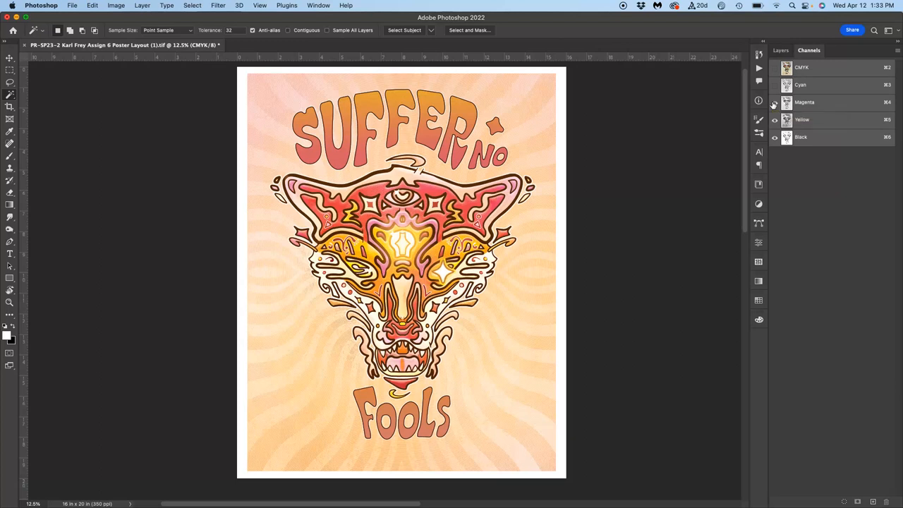
left_click(774, 85)
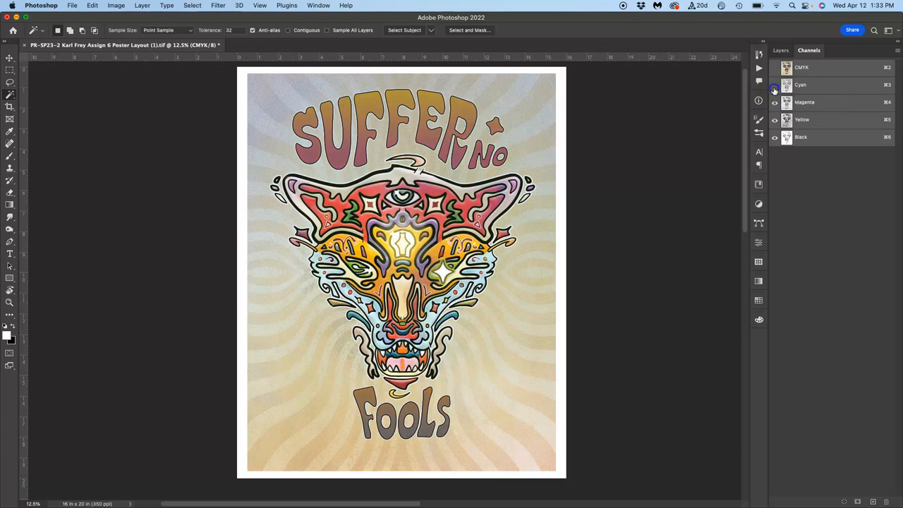
left_click(774, 84)
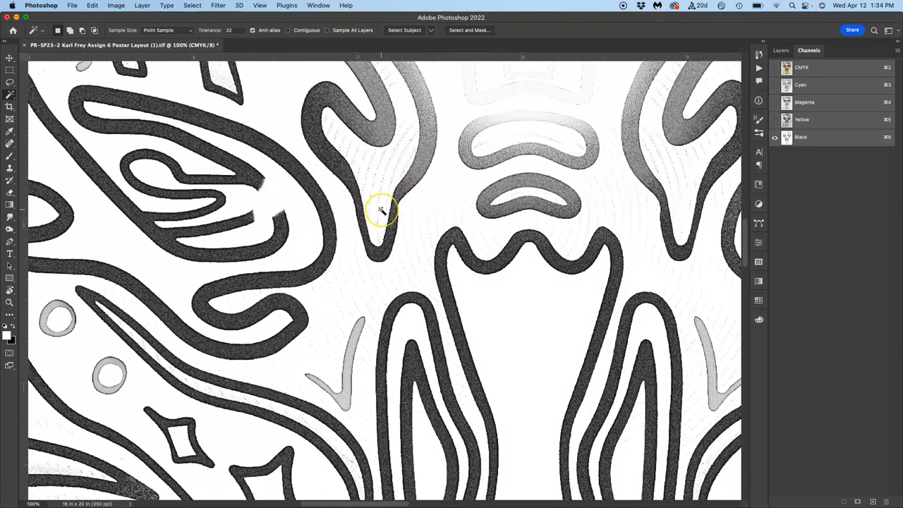
mouse_move(732, 69)
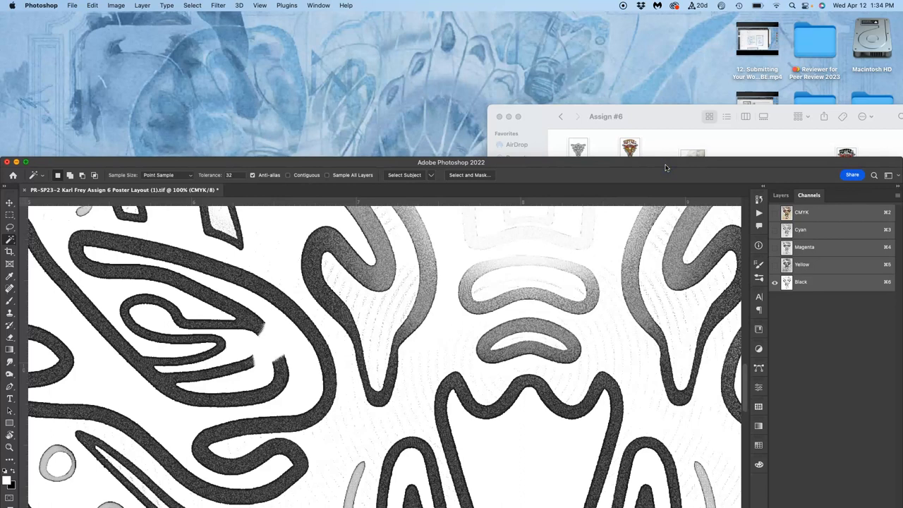
mouse_move(12, 99)
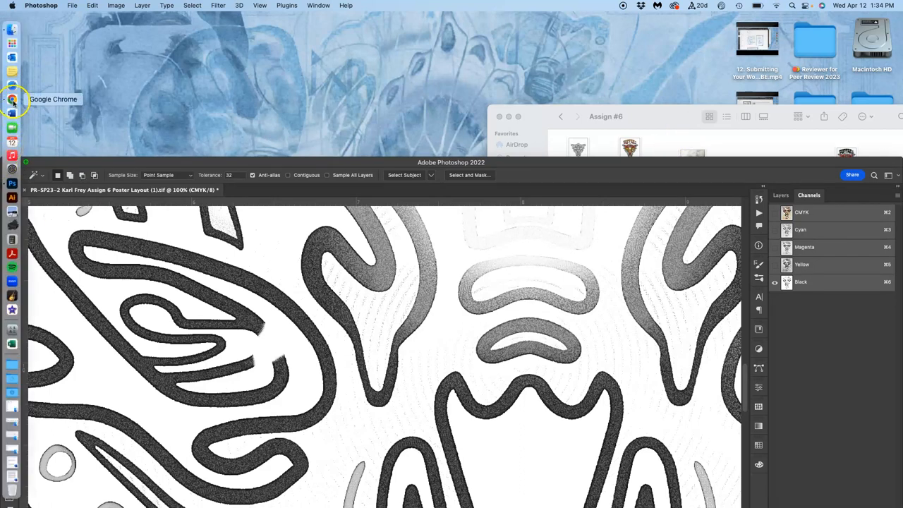
Switch to Google Chrome and bring up the Assignment Sheet tab
left_click(12, 98)
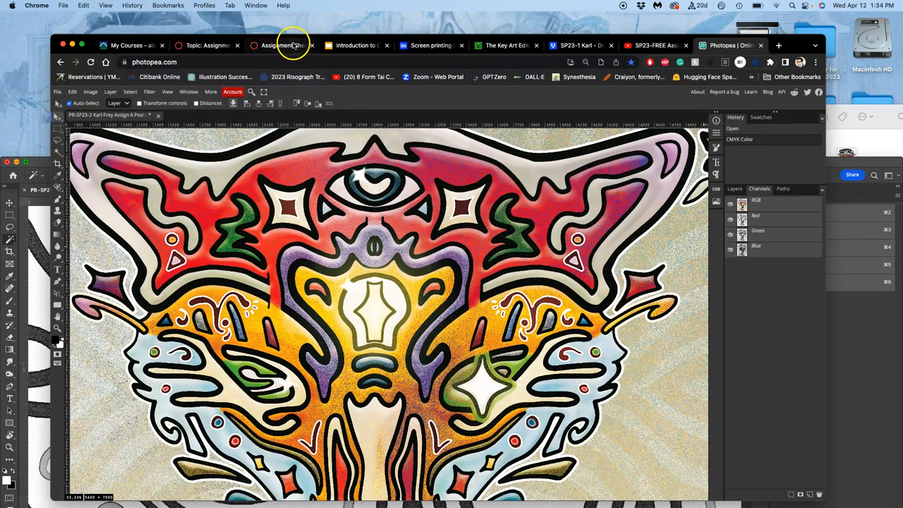
left_click(356, 45)
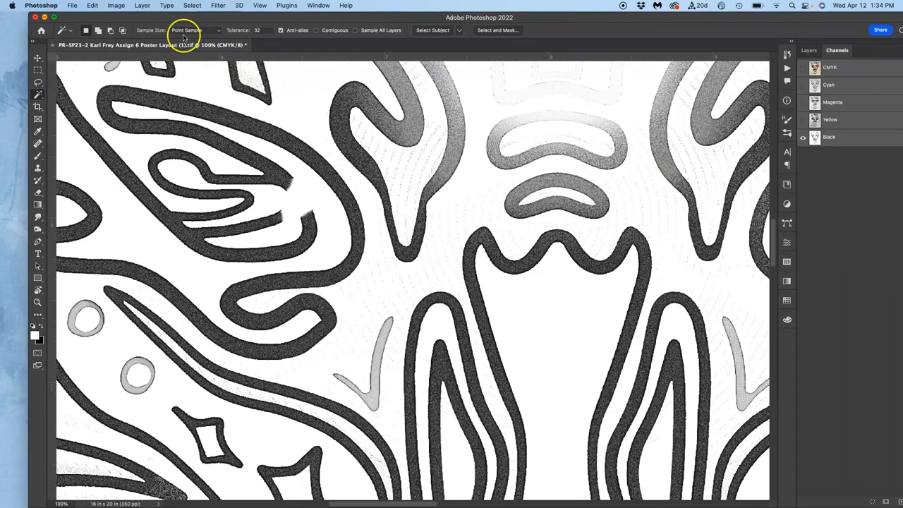
mouse_move(804, 104)
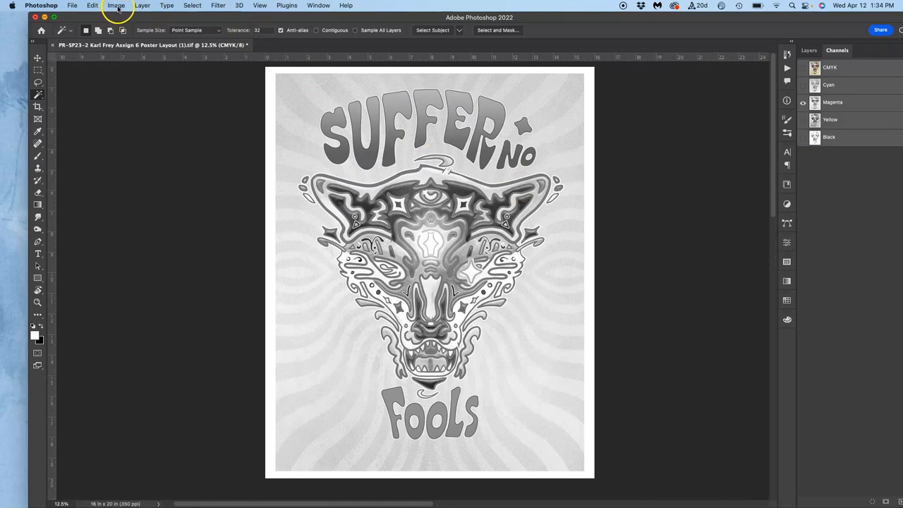
Convert the poster to Grayscale, discarding colour, then undo the conversion
left_click(116, 5)
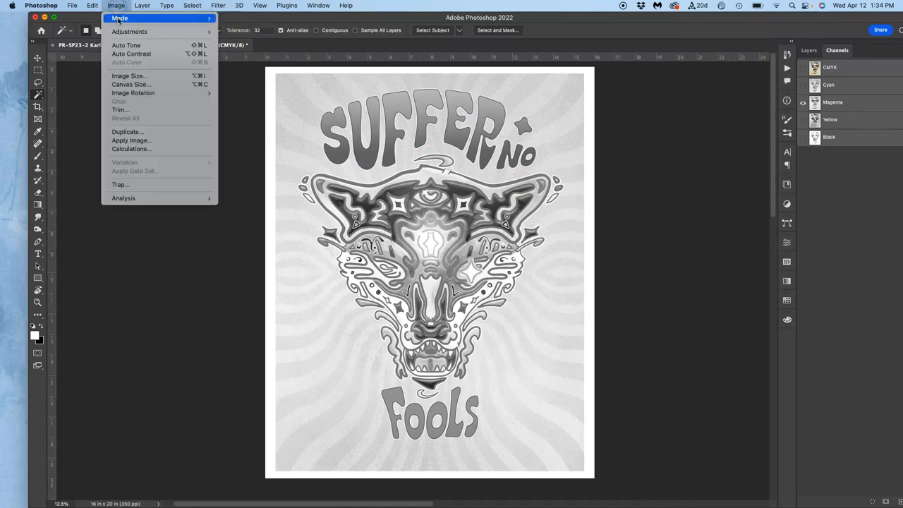
left_click(119, 18)
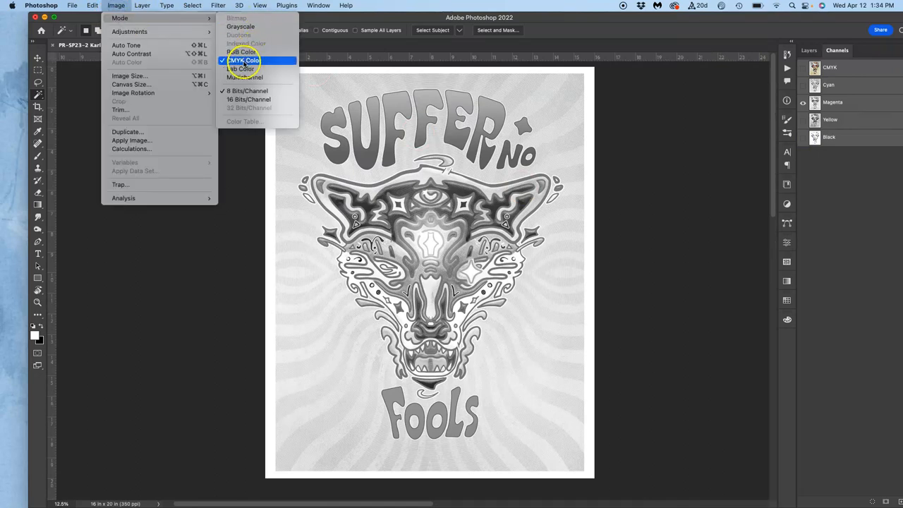
left_click(241, 26)
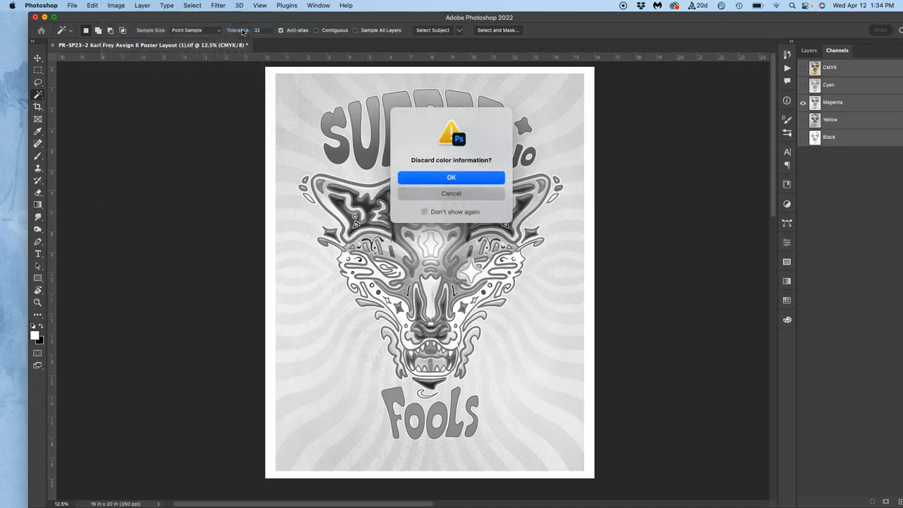
left_click(451, 177)
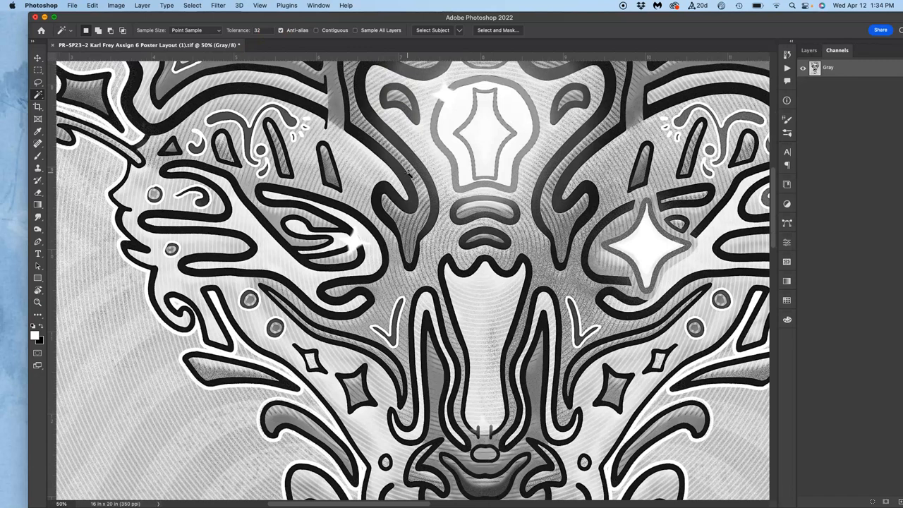
left_click(116, 5)
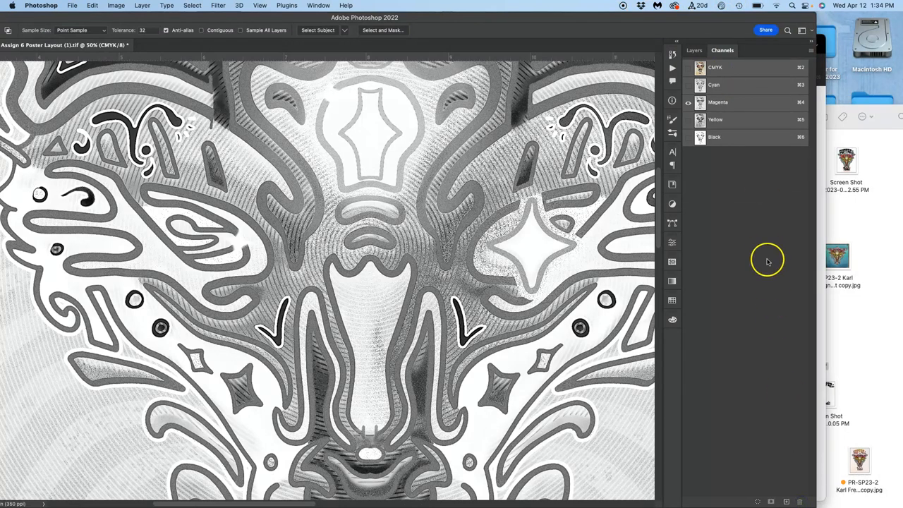
Delete the Cyan, Yellow and Black channels, confirming each deletion
left_click(714, 85)
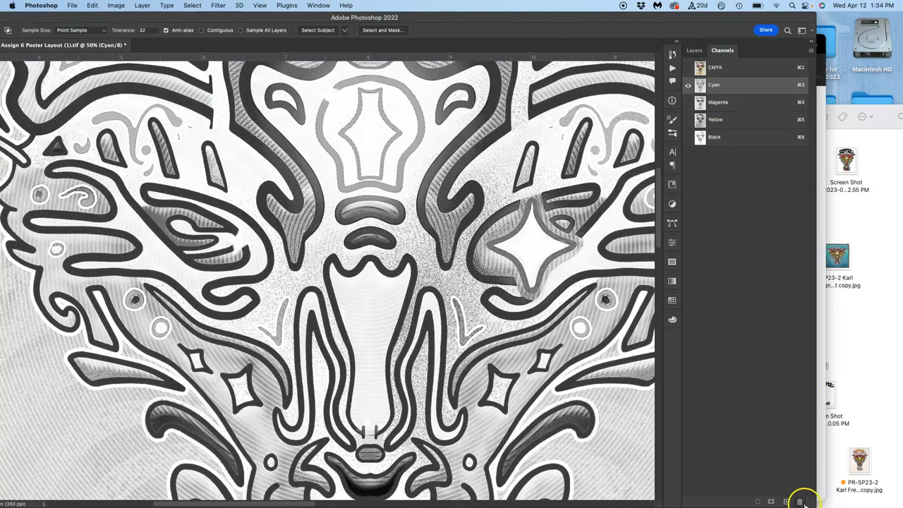
left_click(799, 501)
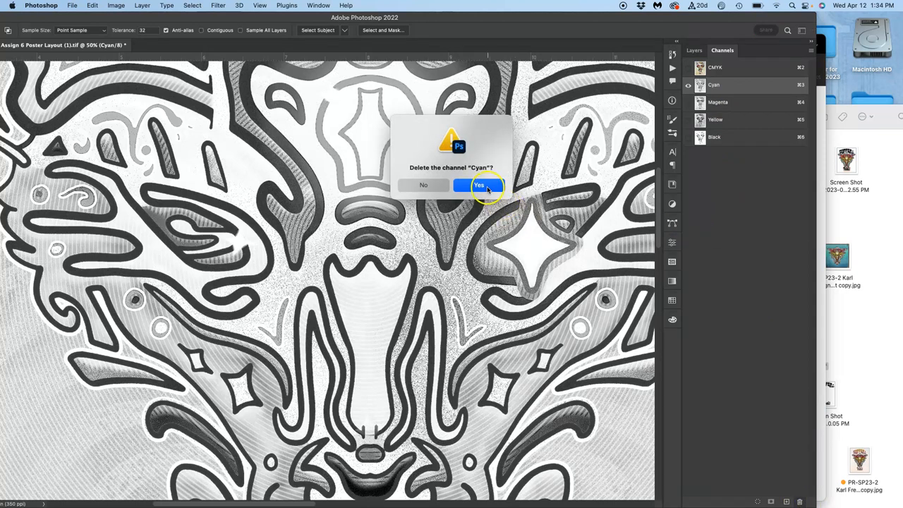
left_click(479, 185)
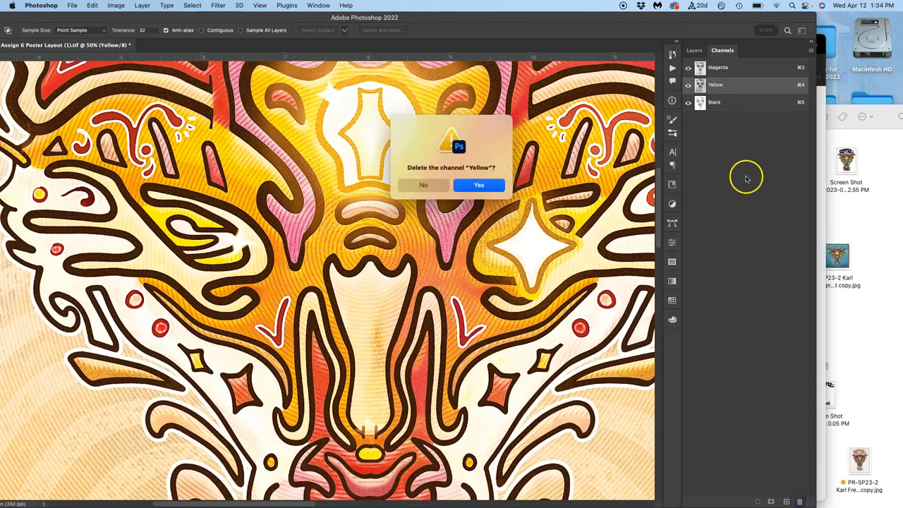
left_click(479, 185)
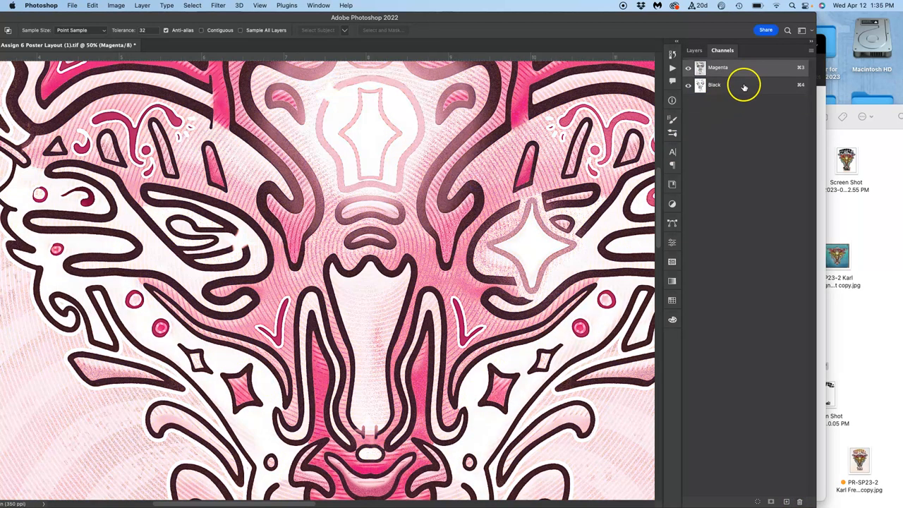
left_click(799, 502)
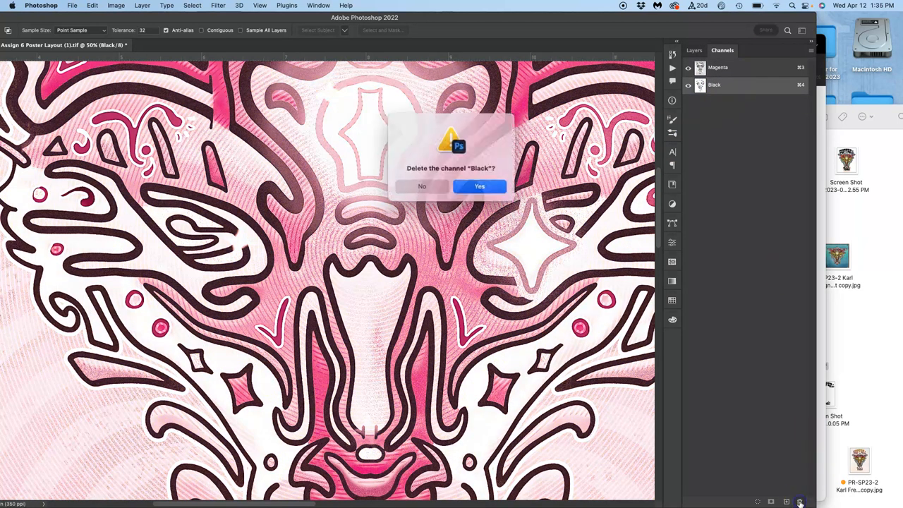
left_click(478, 186)
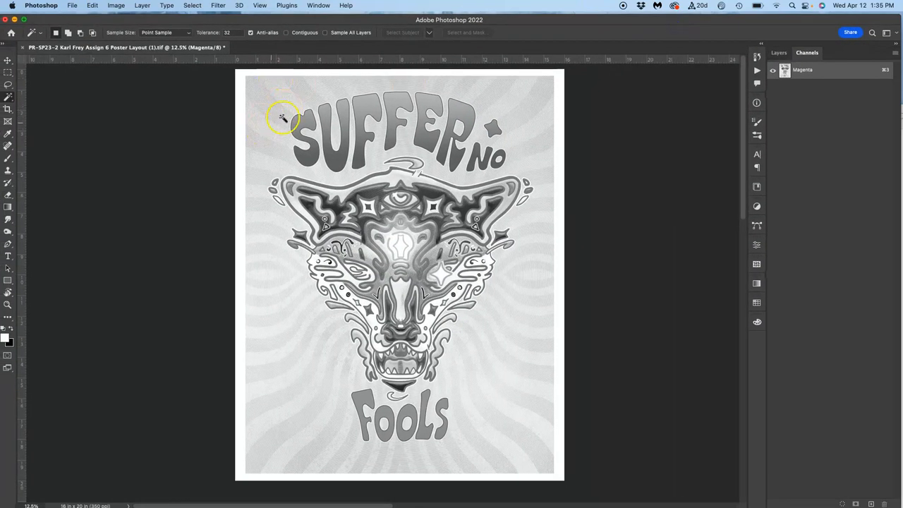
Change the magenta-only image to Grayscale mode, then to Multichannel mode
left_click(116, 5)
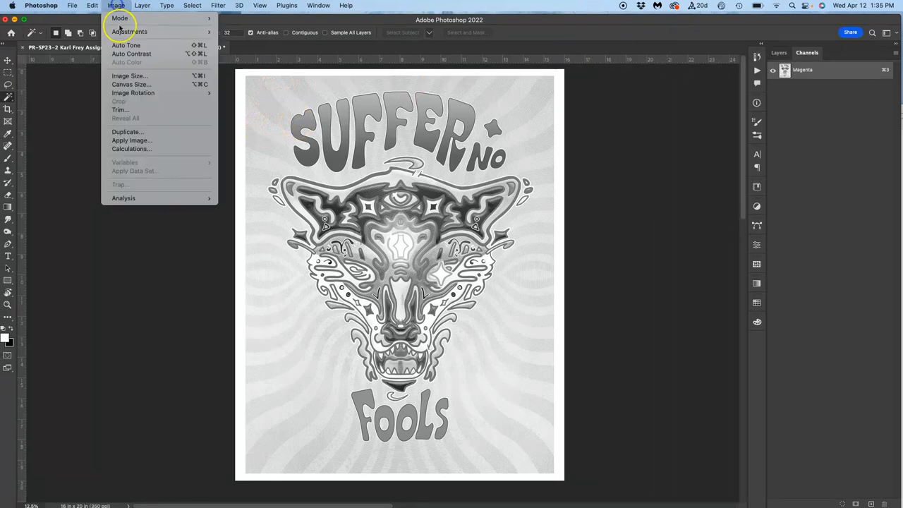
left_click(120, 18)
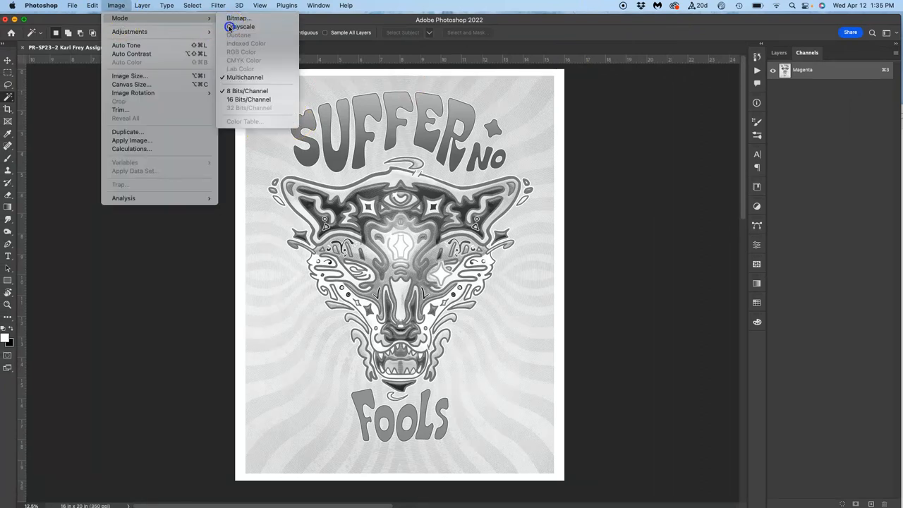
left_click(242, 26)
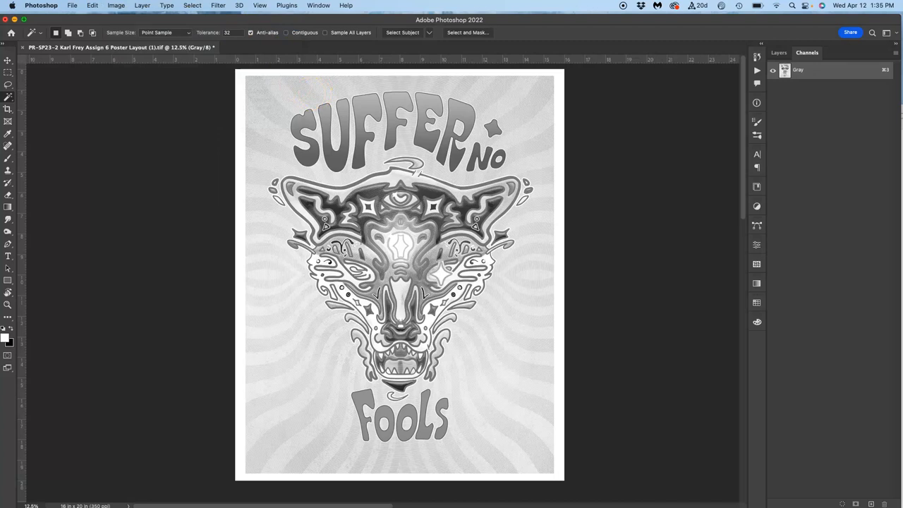
left_click(115, 5)
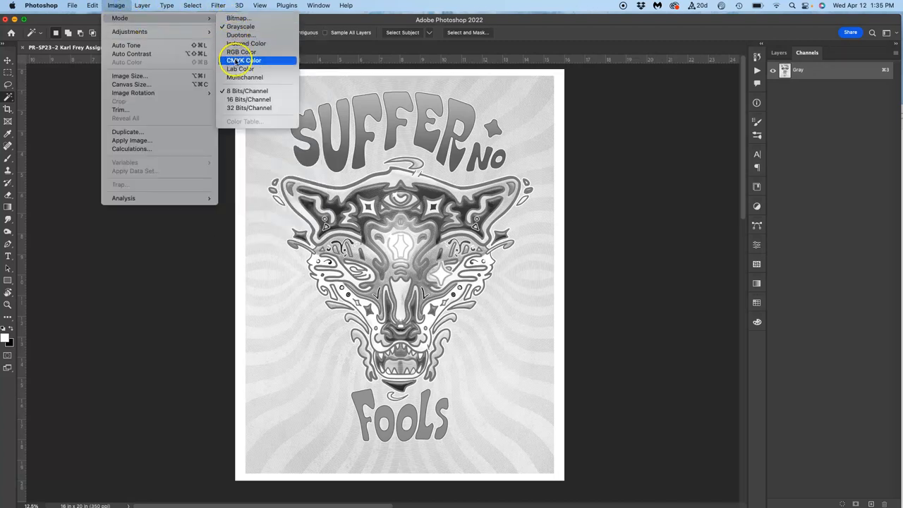
mouse_move(240, 69)
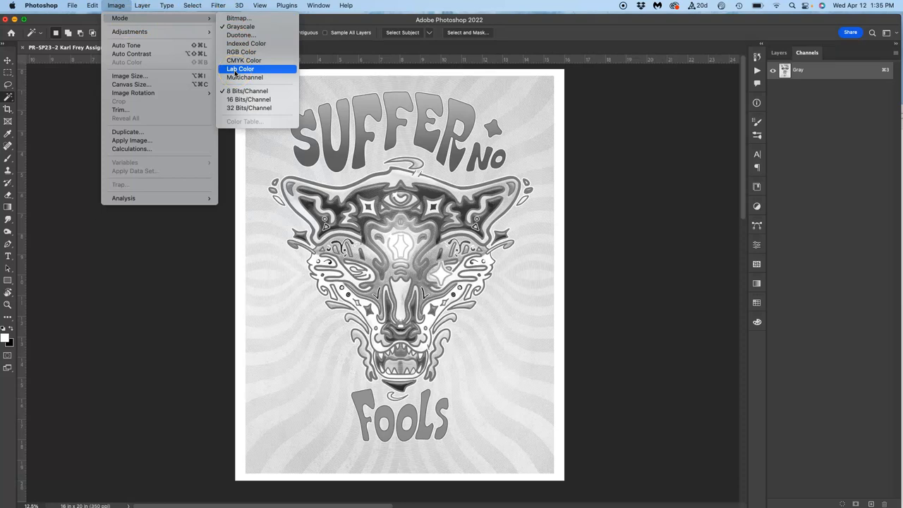
mouse_move(234, 119)
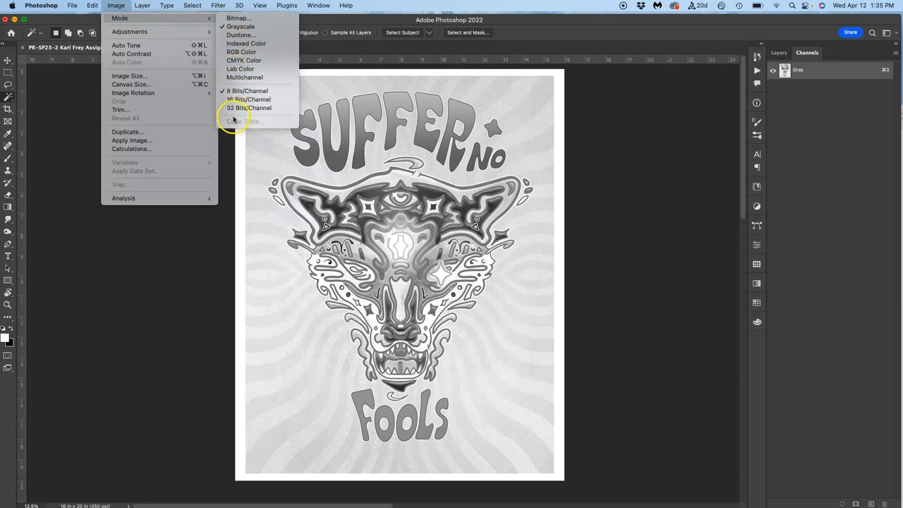
mouse_move(244, 77)
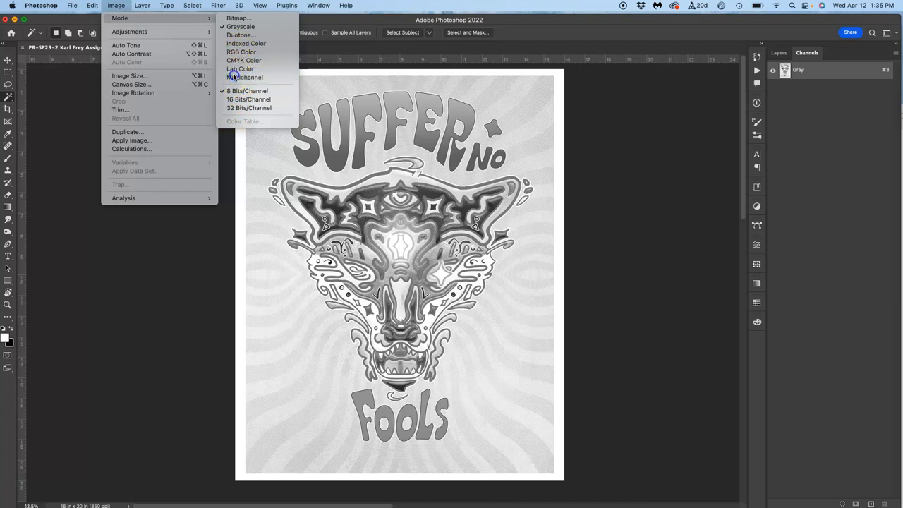
left_click(247, 77)
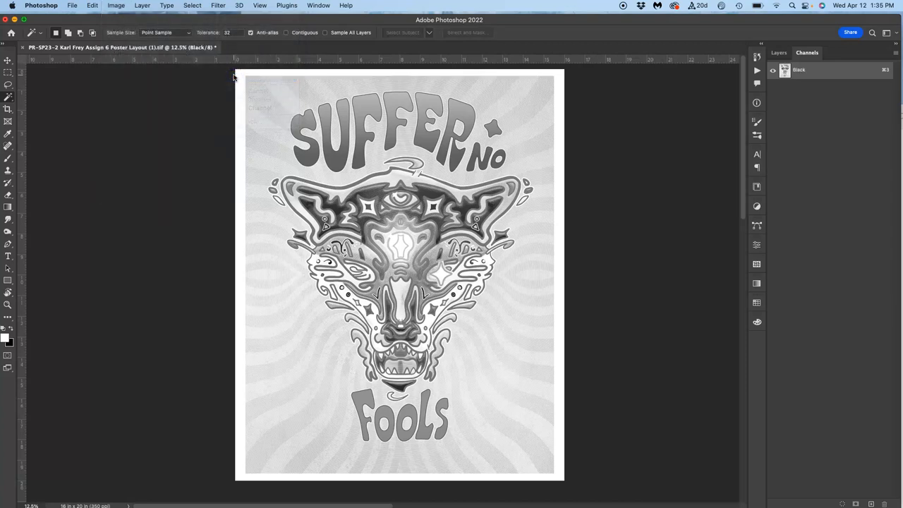
left_click(115, 6)
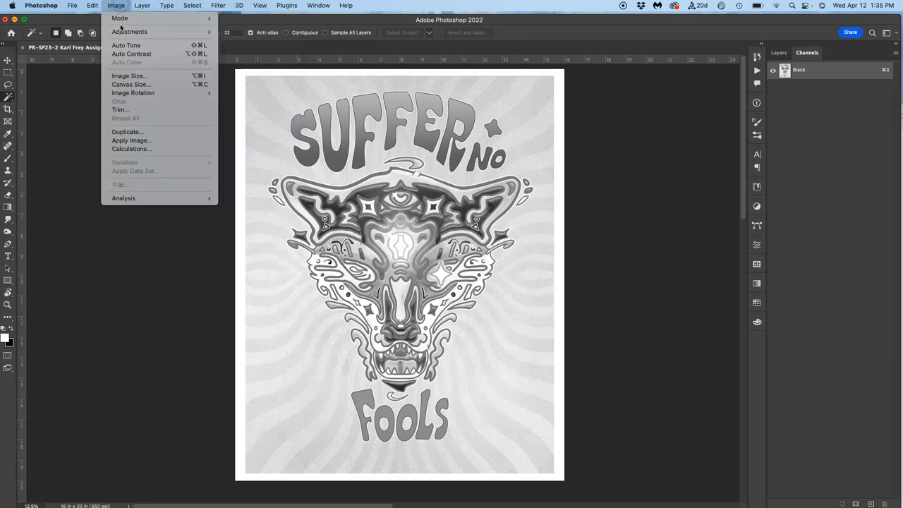
mouse_move(119, 17)
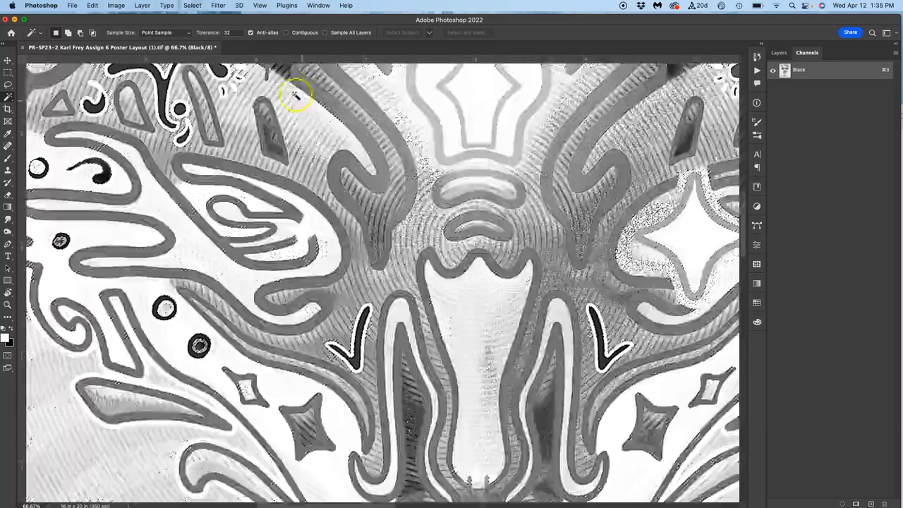
Apply a Posterize adjustment with Levels set to 2
left_click(116, 6)
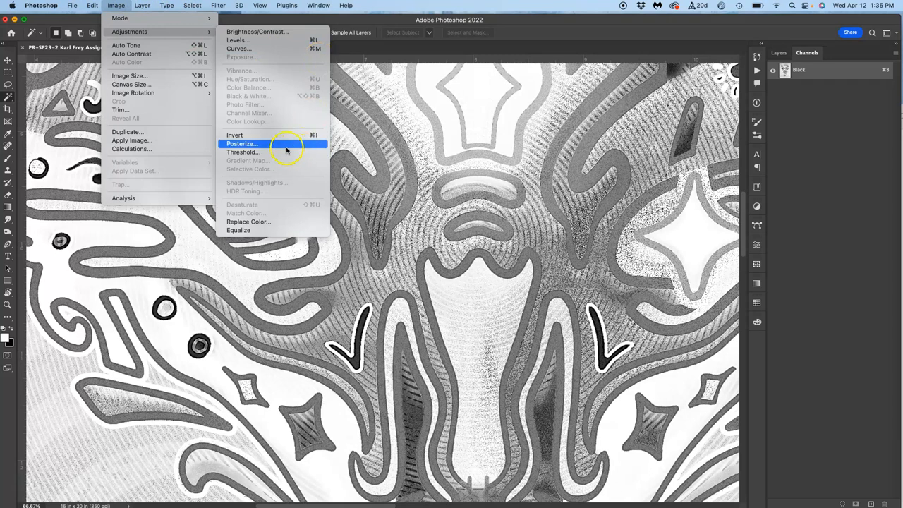
left_click(242, 143)
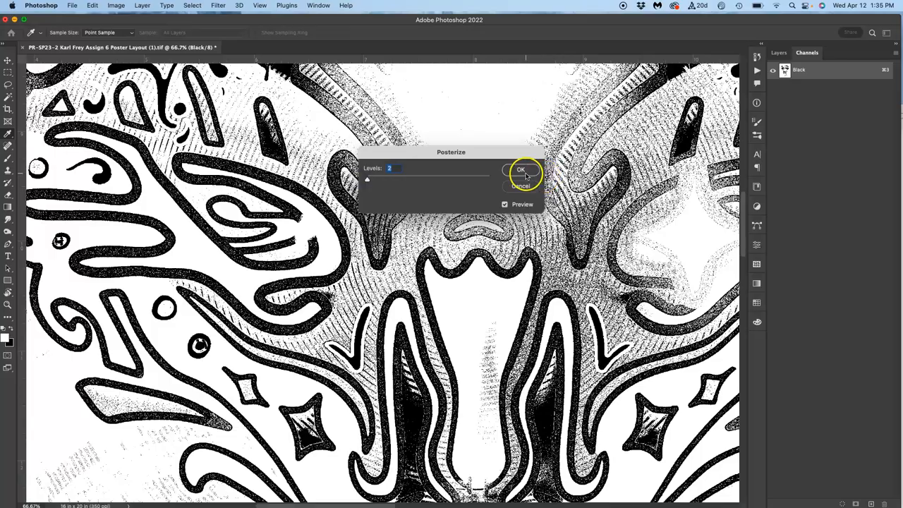
left_click(521, 169)
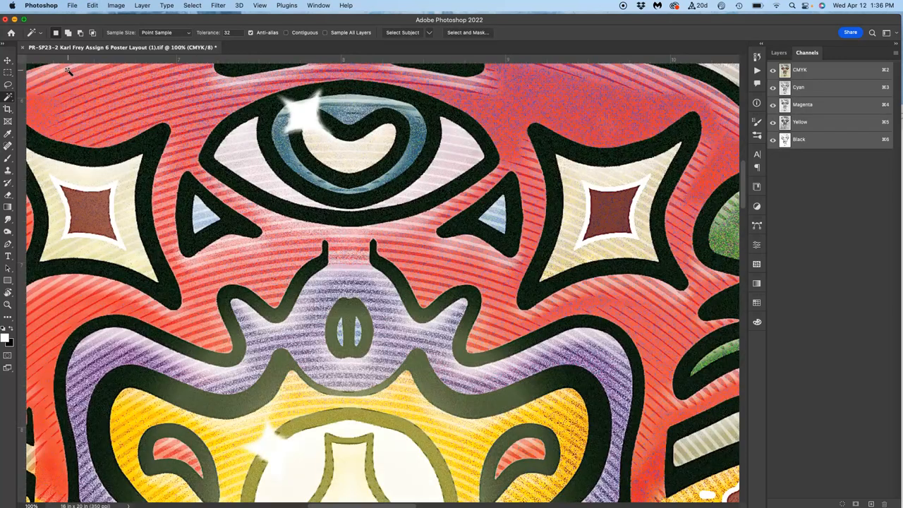
mouse_move(316, 10)
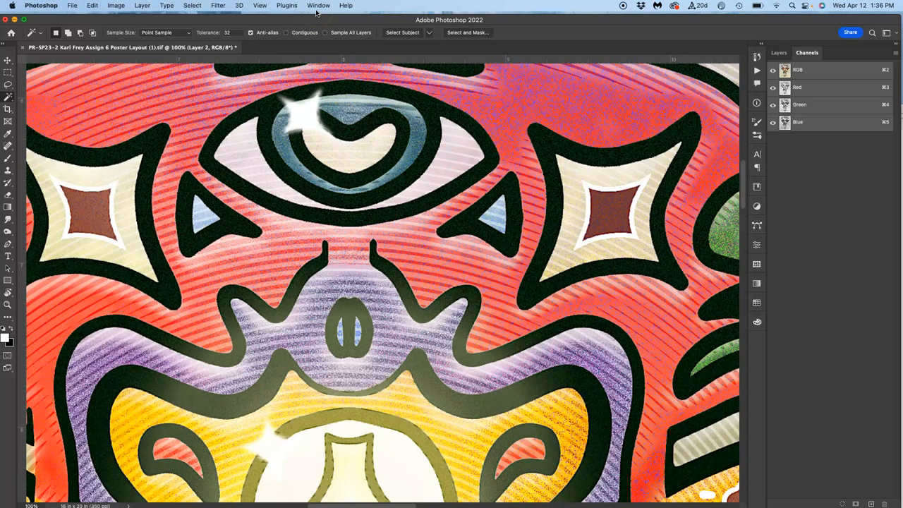
Select Layer 2 and flatten the RGB poster copy into a single Background layer
left_click(779, 53)
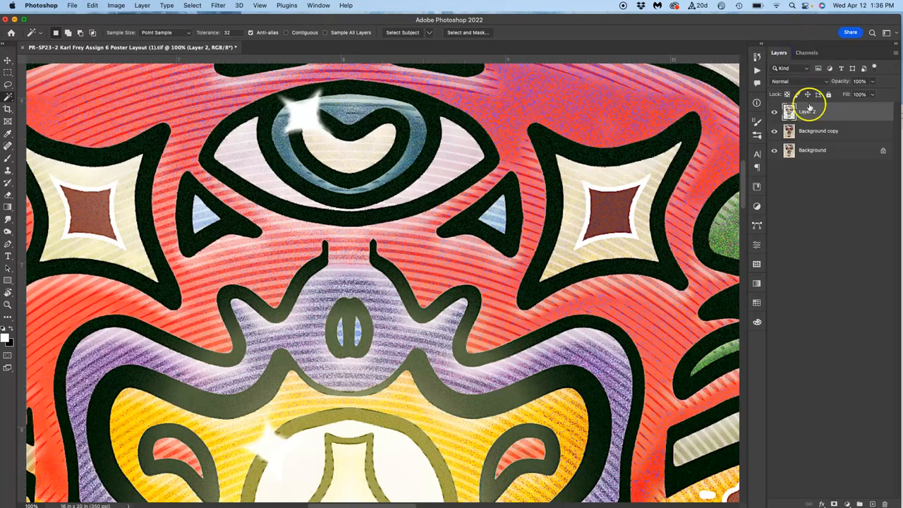
left_click(141, 5)
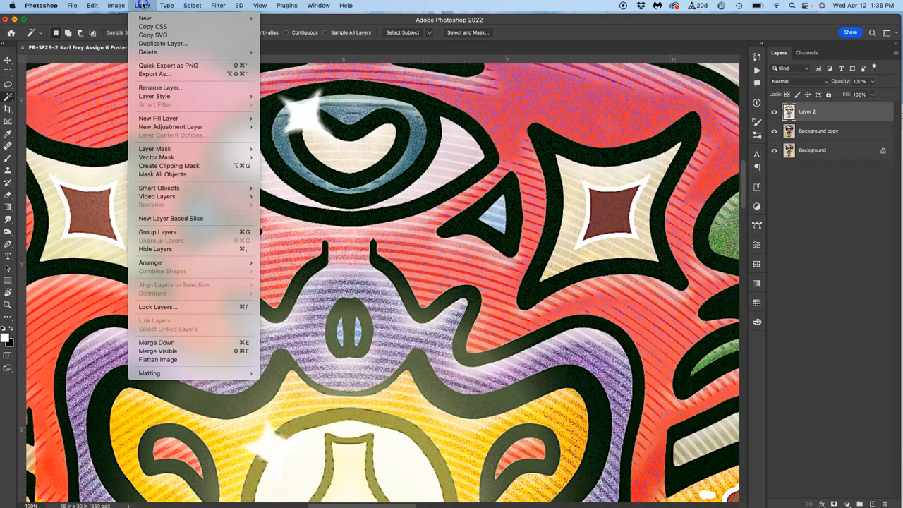
left_click(158, 359)
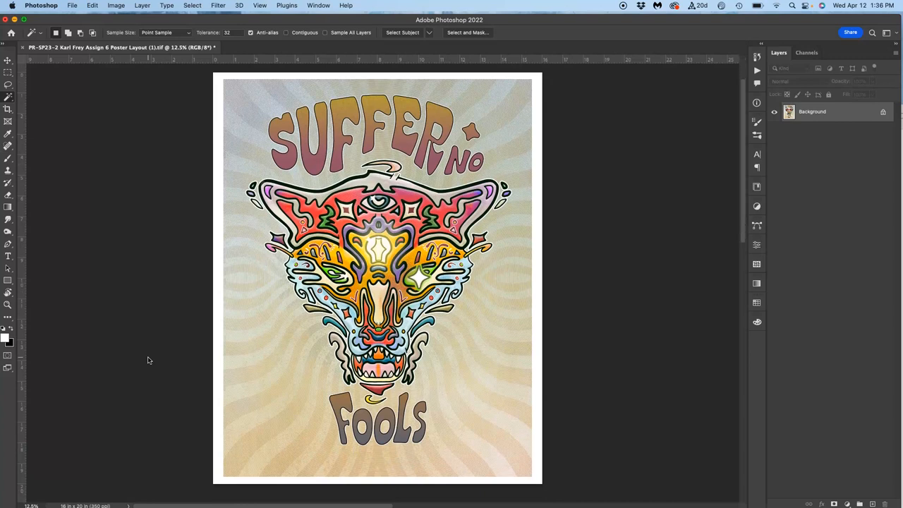
mouse_move(245, 7)
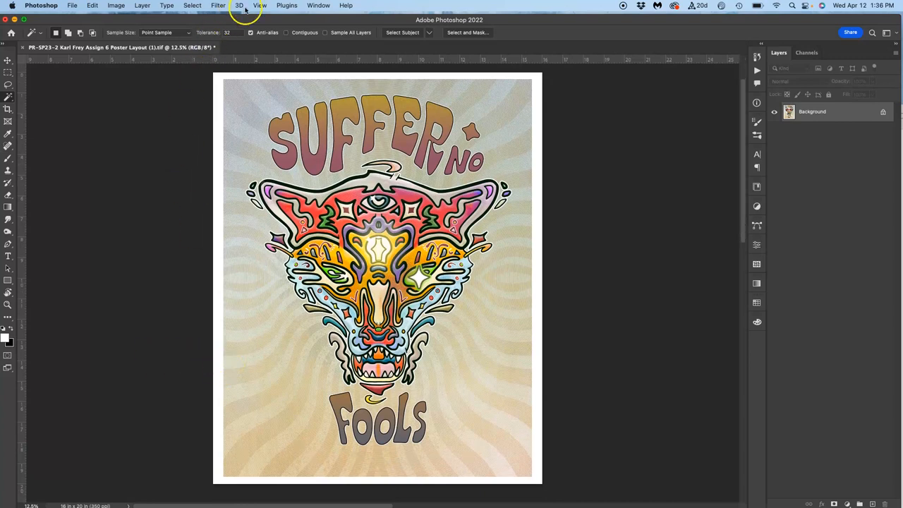
mouse_move(286, 5)
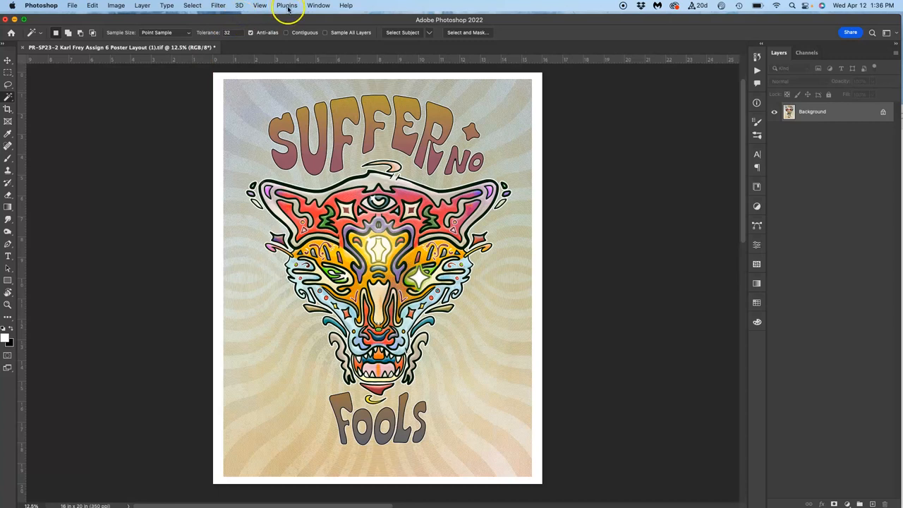
Play the CMYK FULL RUN action from the KARL-Color Seps set in the Actions panel
left_click(318, 5)
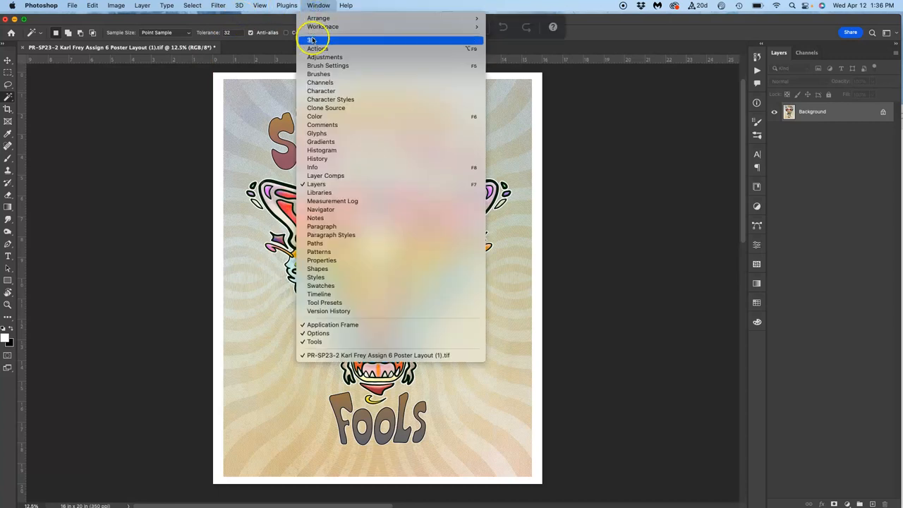
left_click(318, 49)
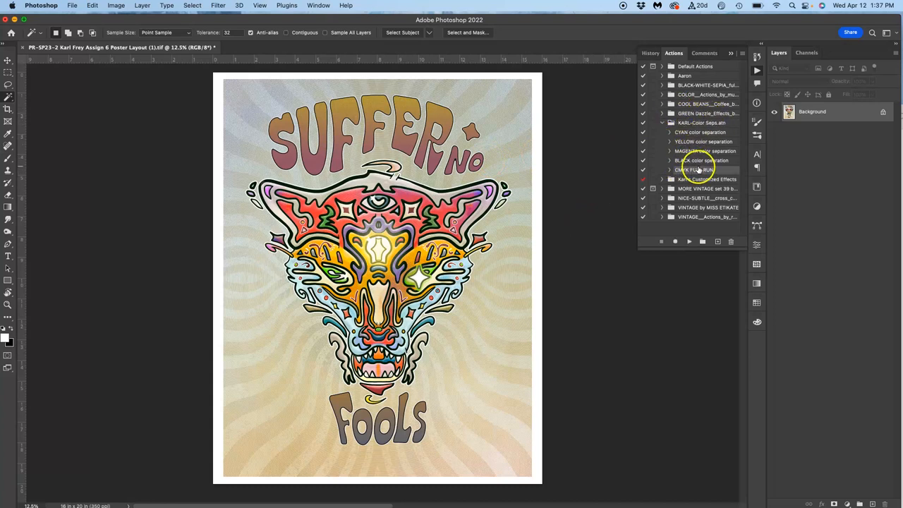
left_click(669, 169)
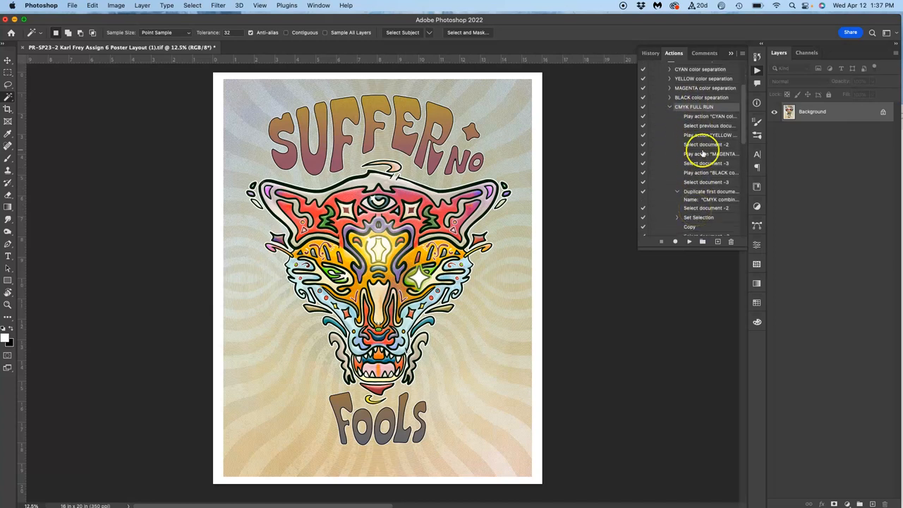
scroll("down", 3)
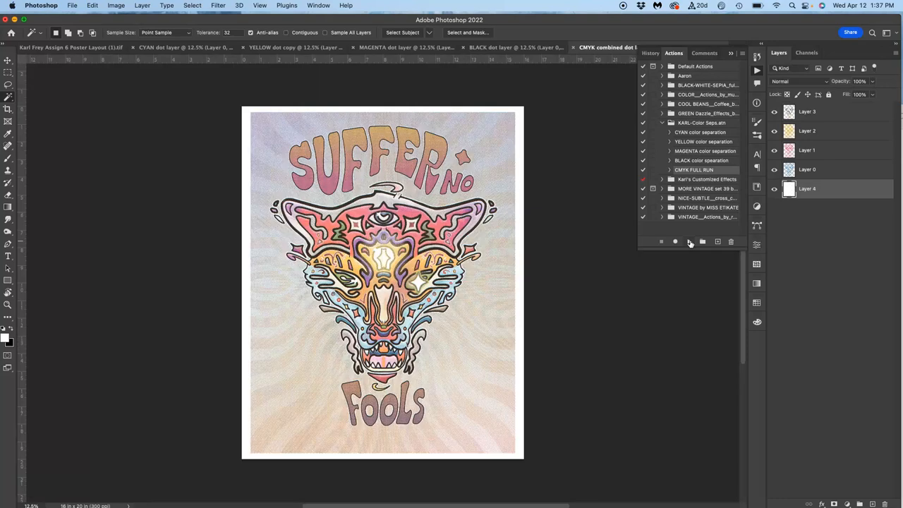
mouse_move(675, 241)
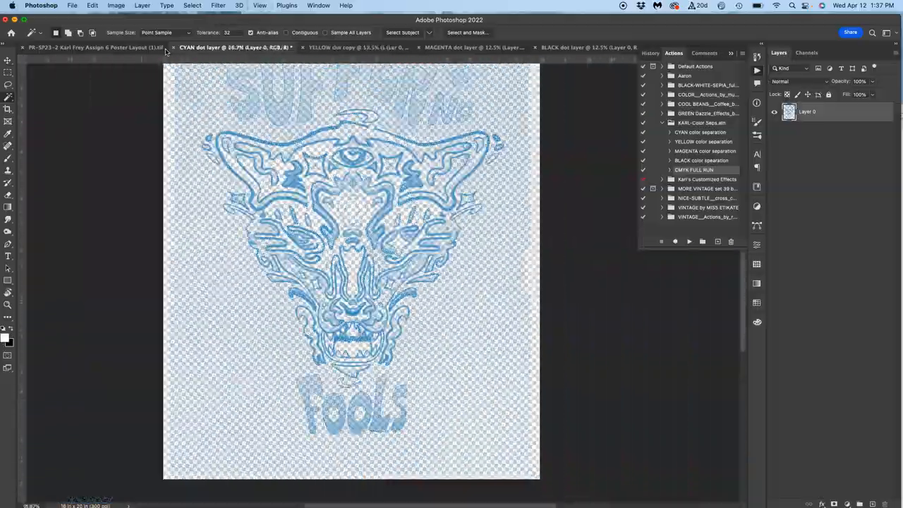
Review the cyan and magenta separations, then close black, magenta, yellow and cyan with Don't Save
left_click(95, 48)
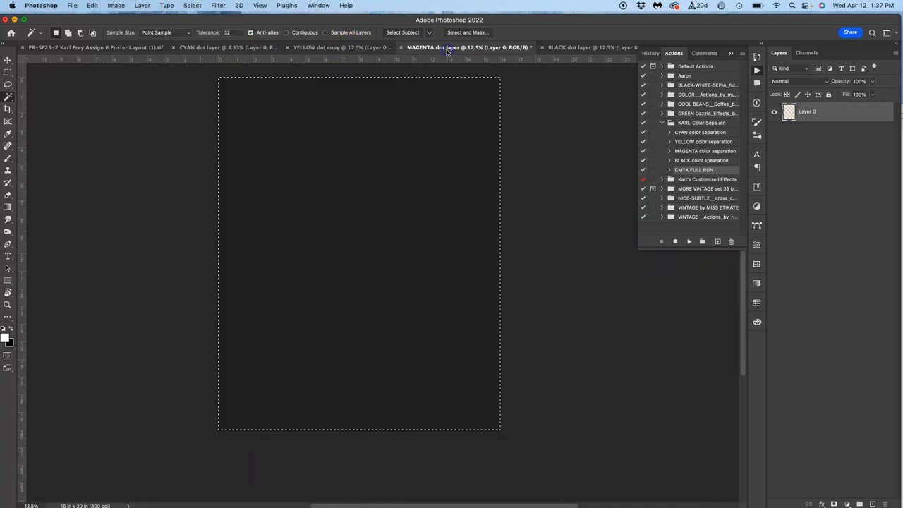
left_click(578, 47)
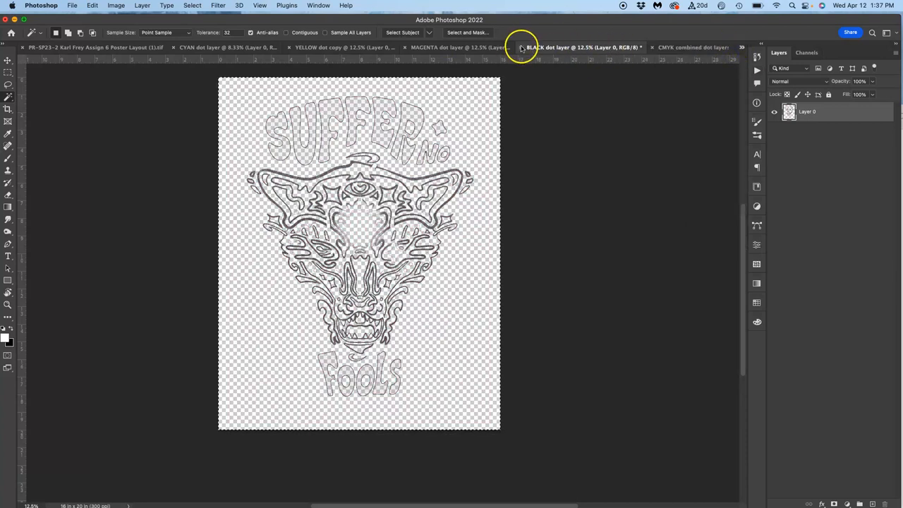
left_click(520, 48)
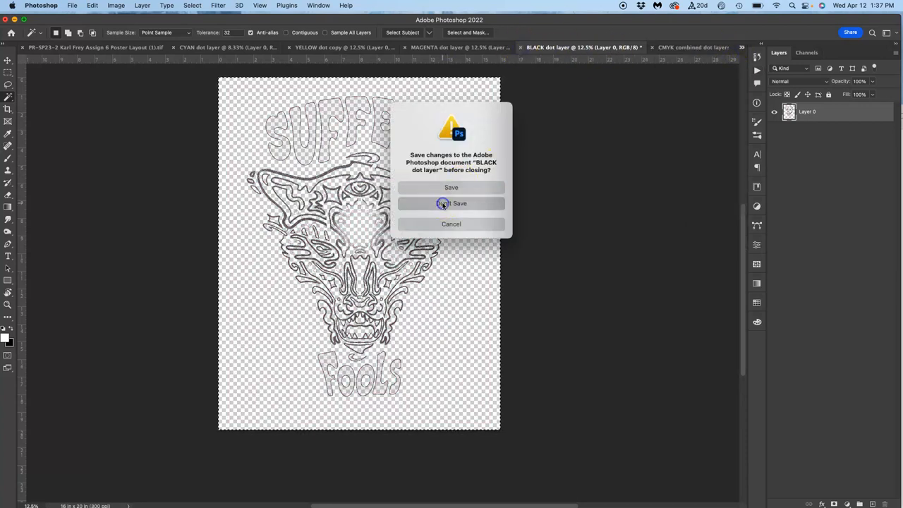
left_click(451, 203)
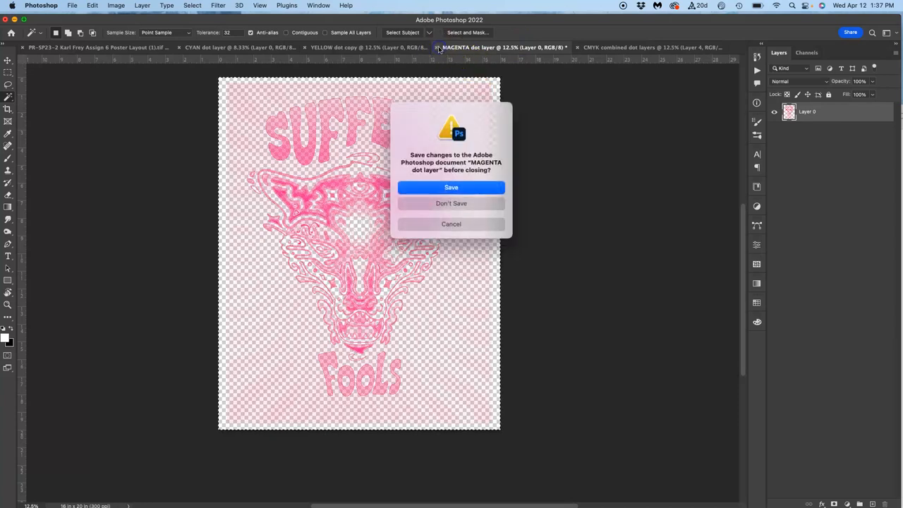
left_click(450, 203)
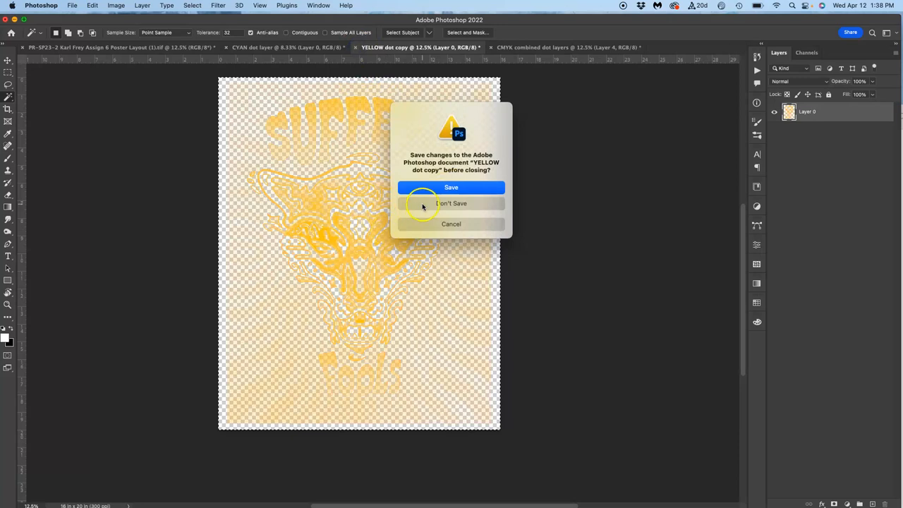
left_click(451, 203)
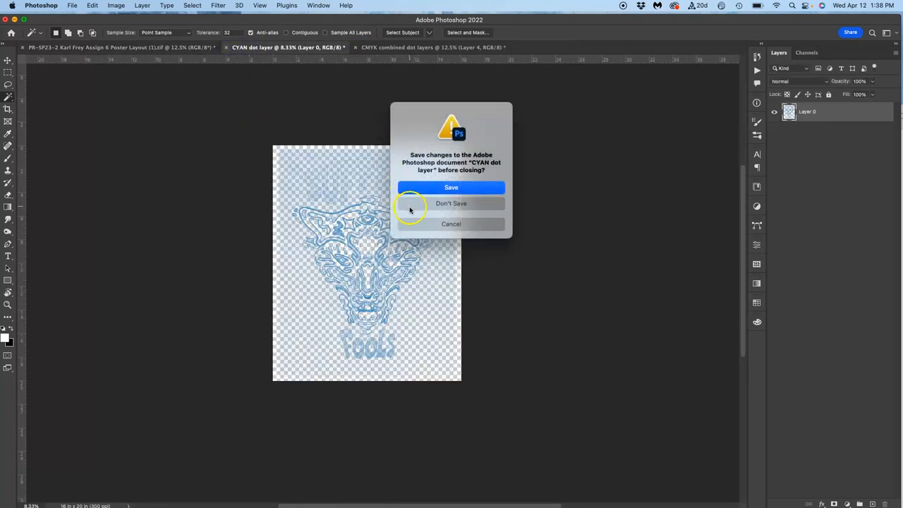
left_click(451, 203)
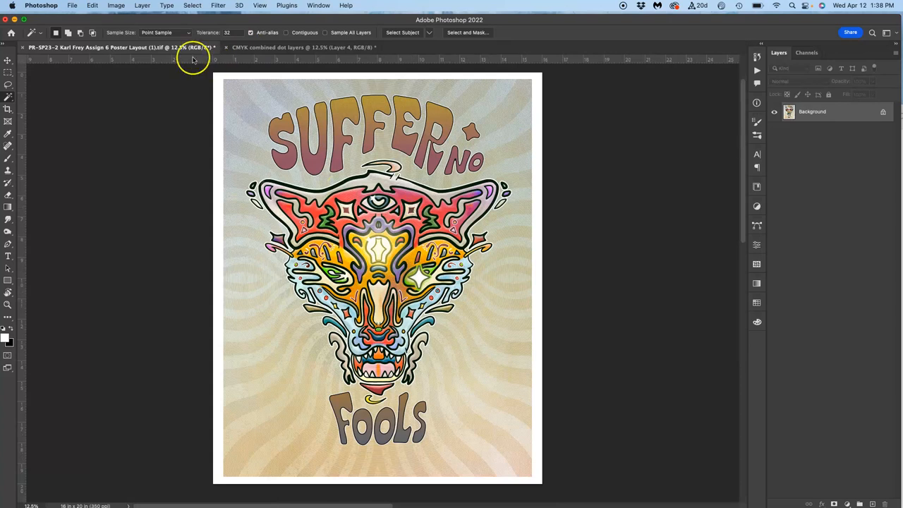
Switch to the CMYK combined dot layers document tab to inspect its halftone dots
left_click(302, 48)
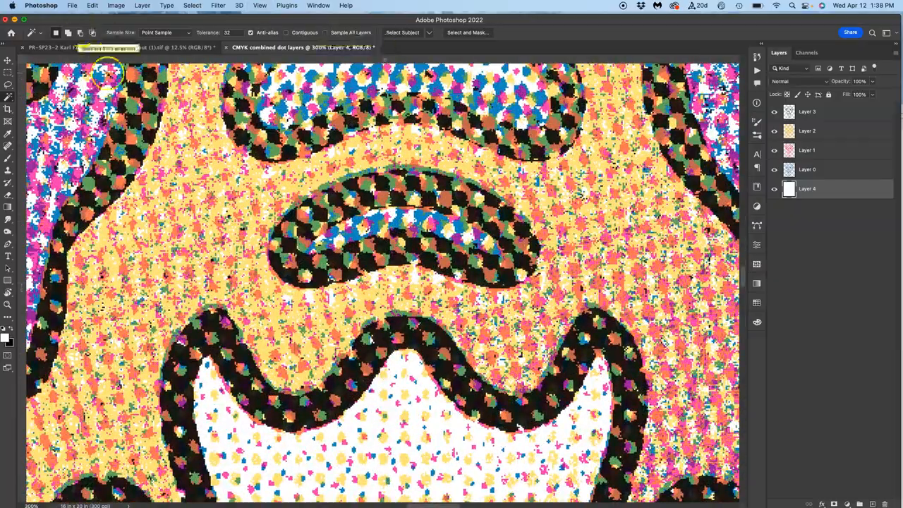
mouse_move(588, 20)
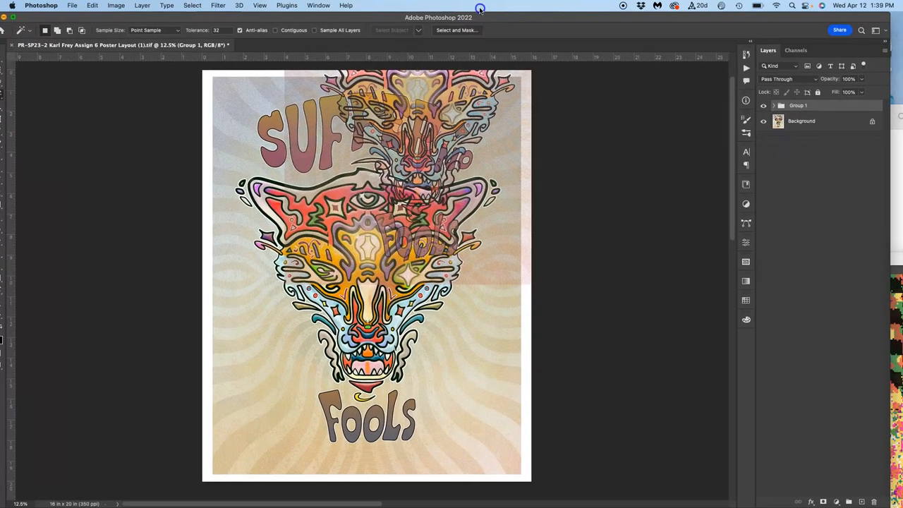
mouse_move(64, 21)
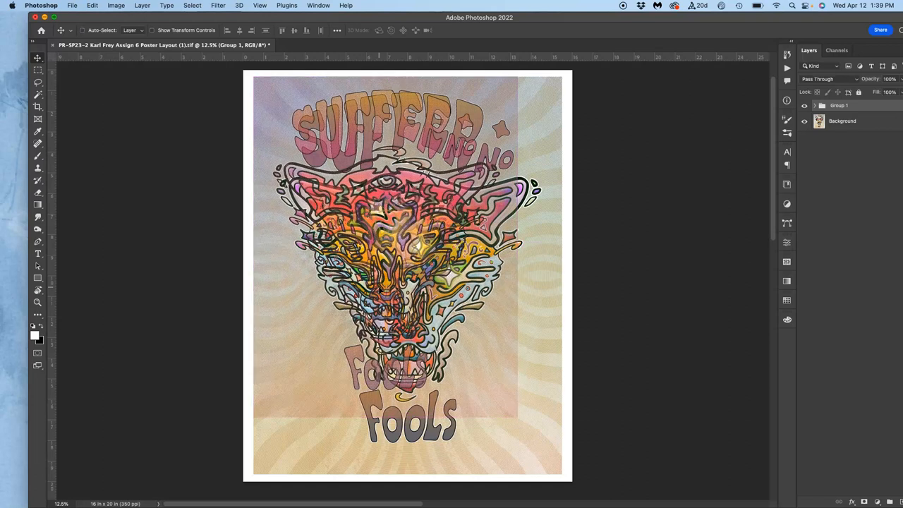
Free-transform Group 1 with Cmd+T, enlarging it until its corner meets the poster edges
key("cmd+t")
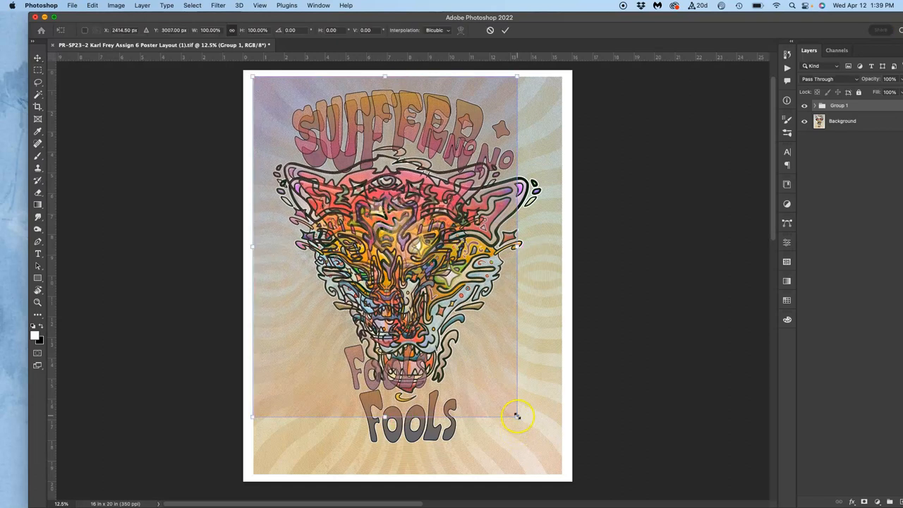
left_click_drag(517, 417, 554, 476)
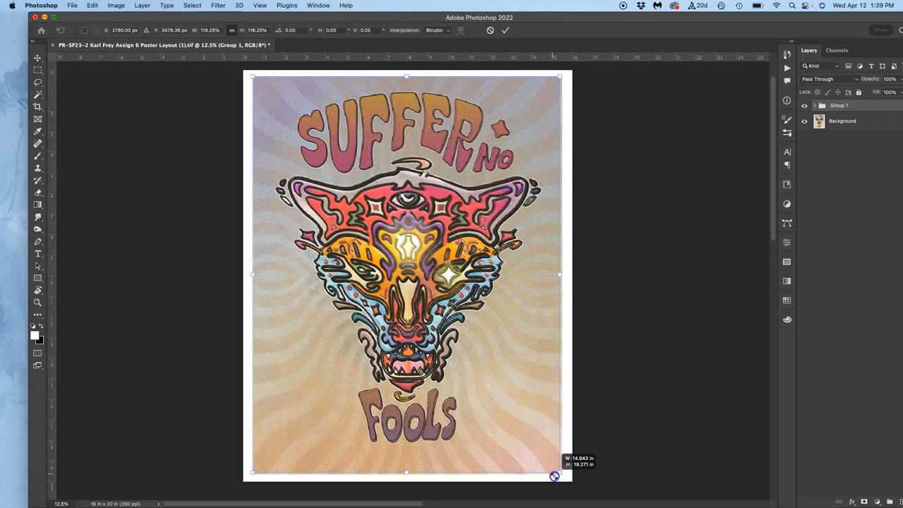
left_click_drag(554, 476, 556, 478)
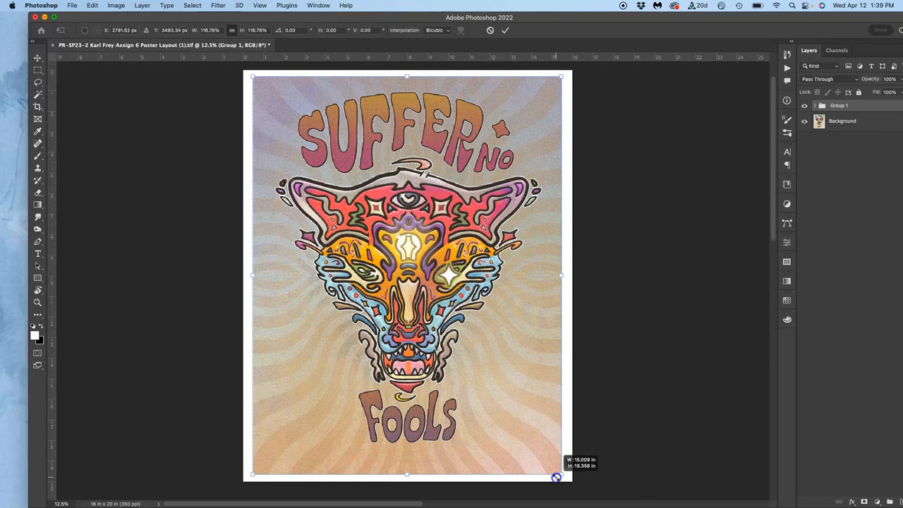
left_click_drag(556, 477, 555, 477)
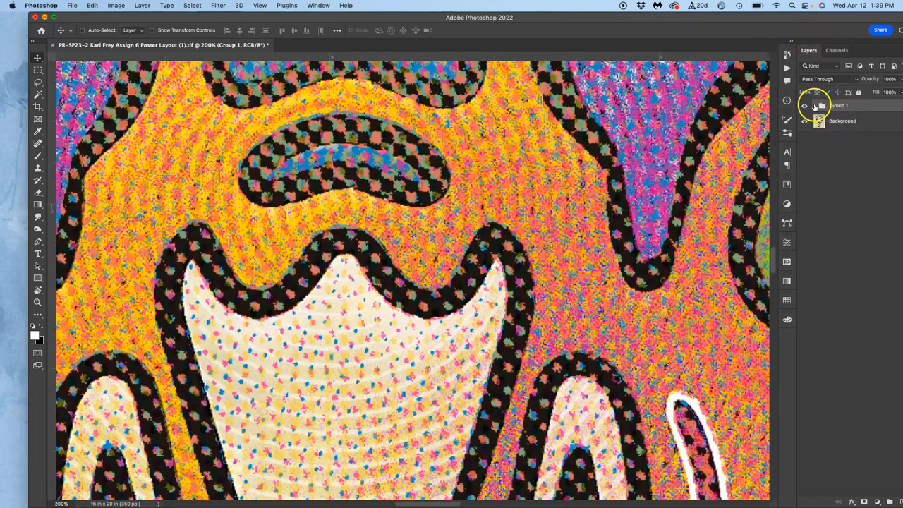
Set Group 1's opacity to 38%, then hide the group to compare with the original art
left_click(815, 105)
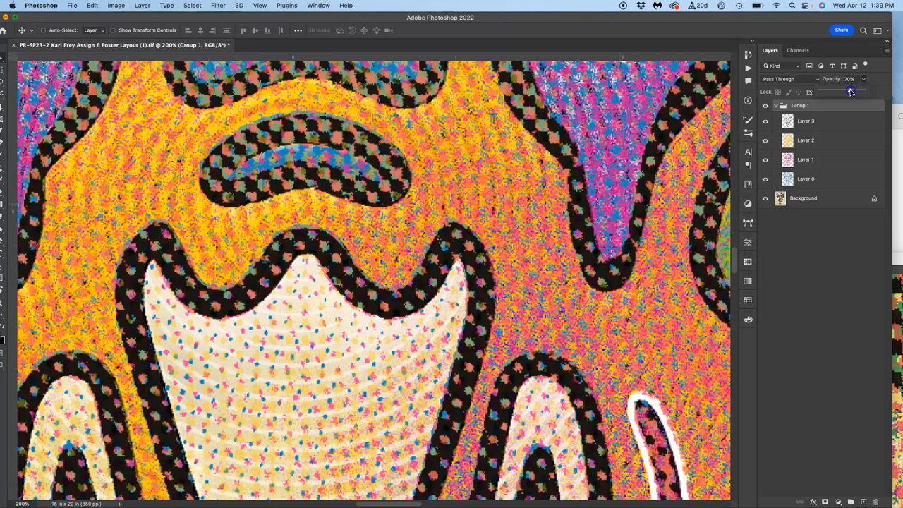
left_click_drag(850, 92, 836, 91)
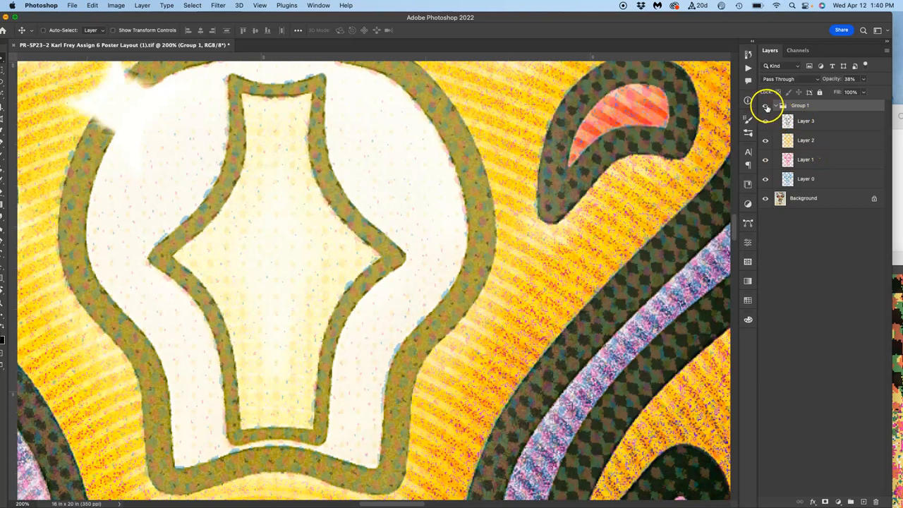
left_click(766, 105)
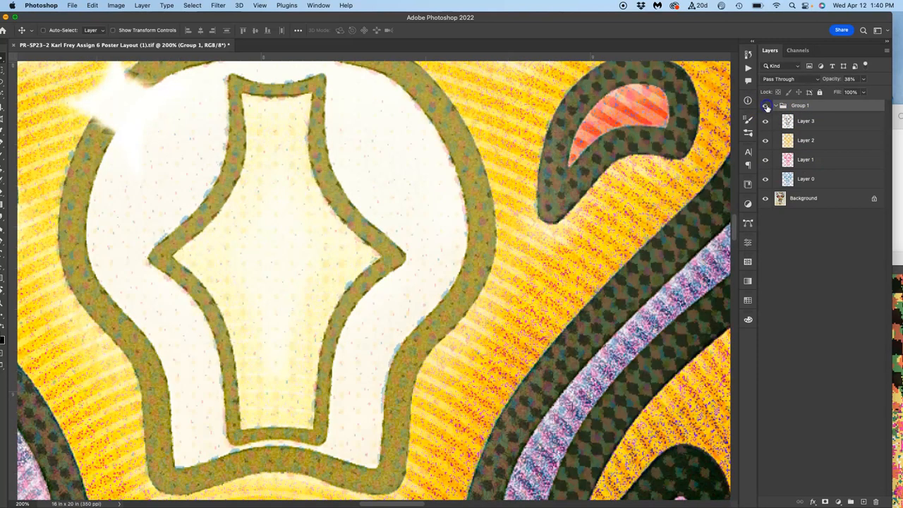
left_click(765, 105)
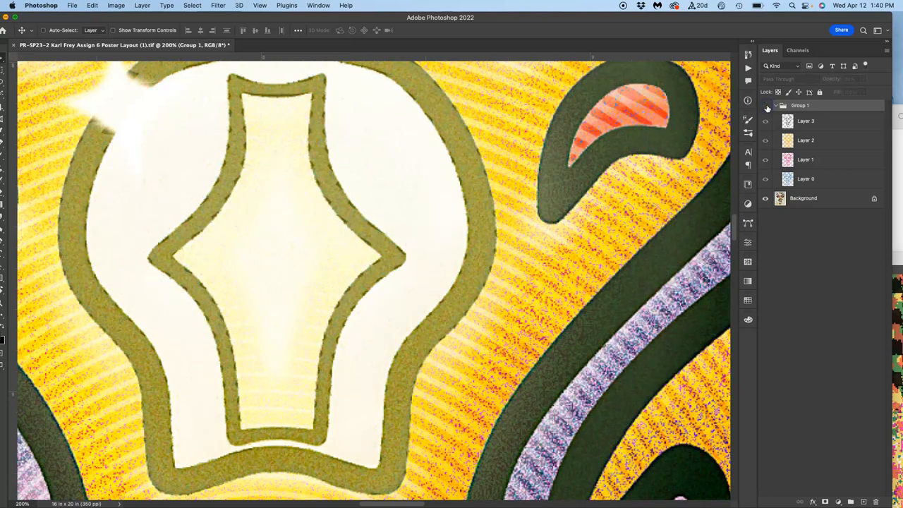
mouse_move(588, 21)
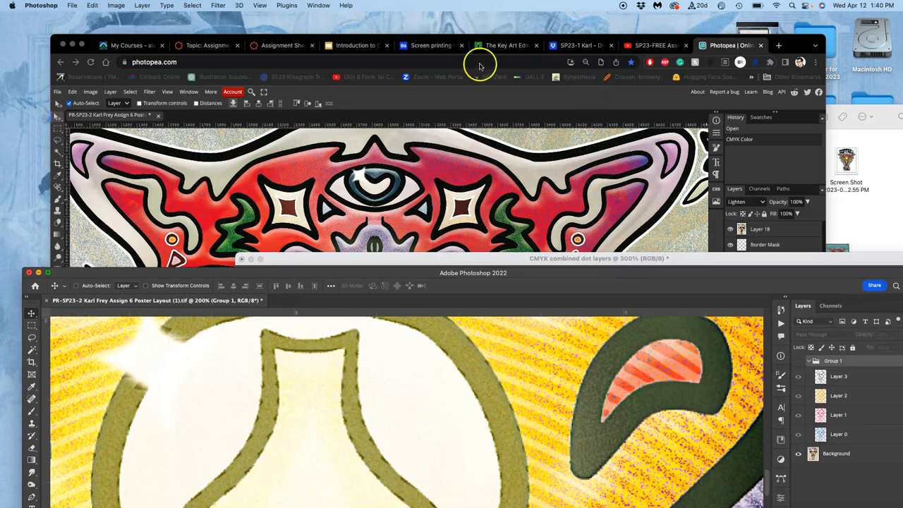
Start the slideshow of the Introduction to Color Separation deck in Chrome
left_click(353, 45)
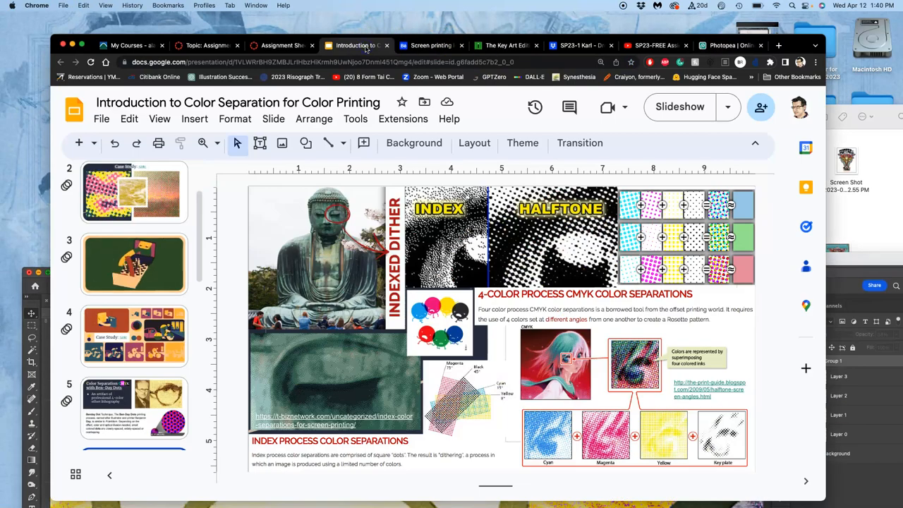
left_click(679, 106)
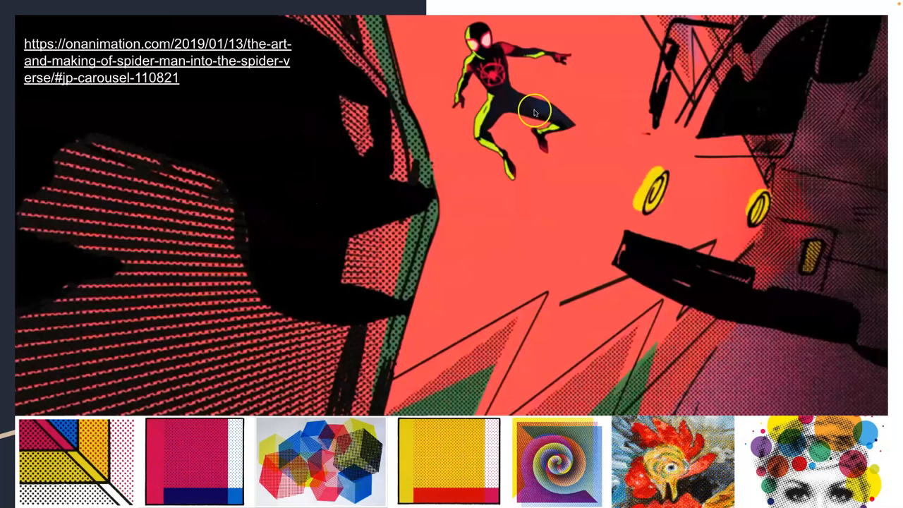
mouse_move(415, 271)
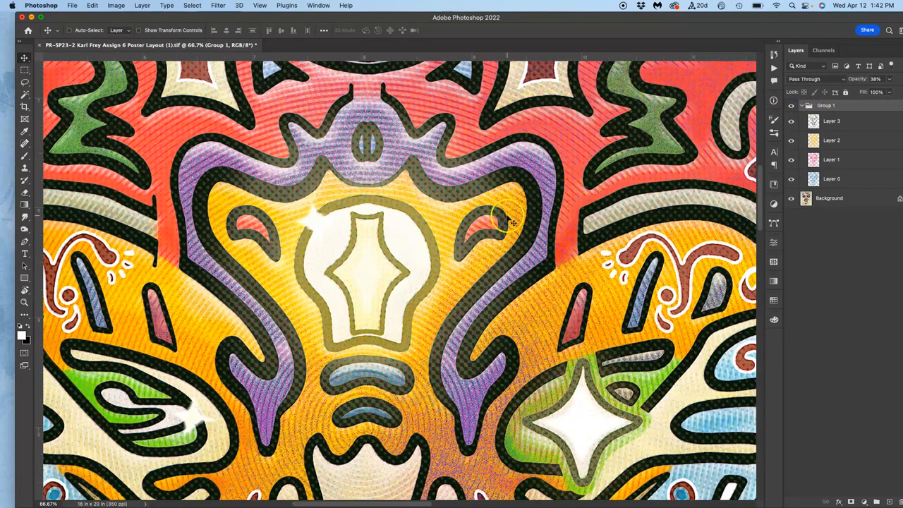
Change Group 1's blend mode to Pin Light in the Layers panel
left_click(807, 78)
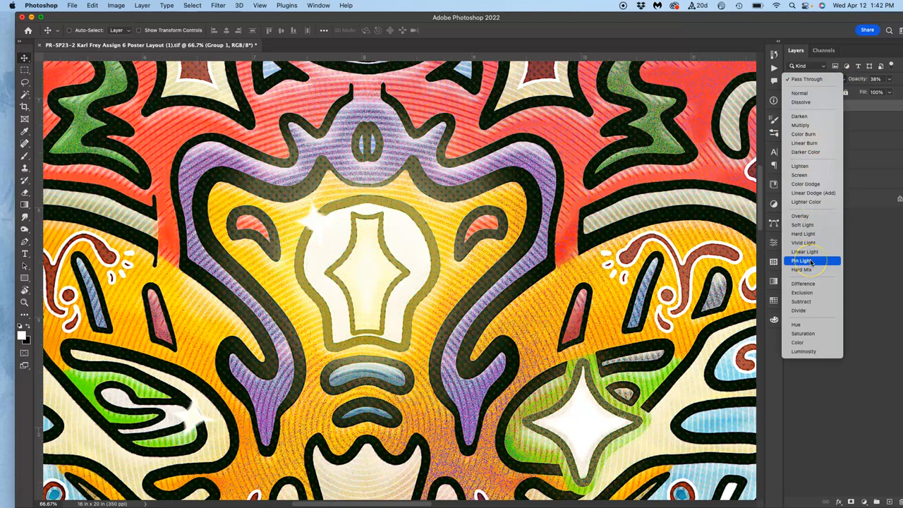
left_click(802, 260)
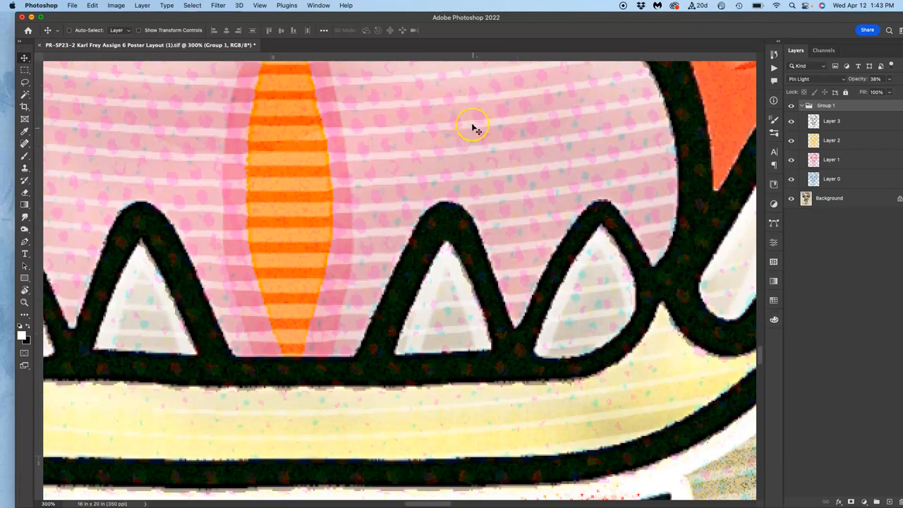
mouse_move(497, 274)
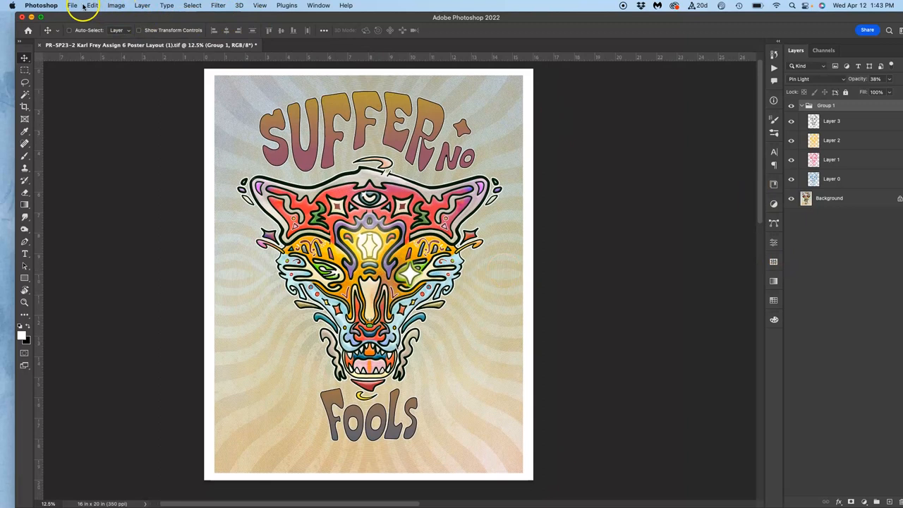
Save the poster as a layered Photoshop PSD via Save As
left_click(72, 5)
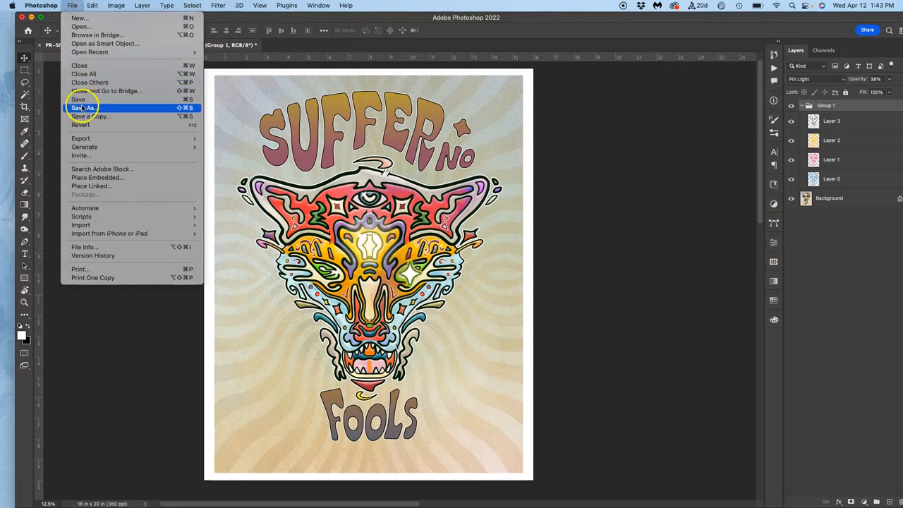
left_click(83, 107)
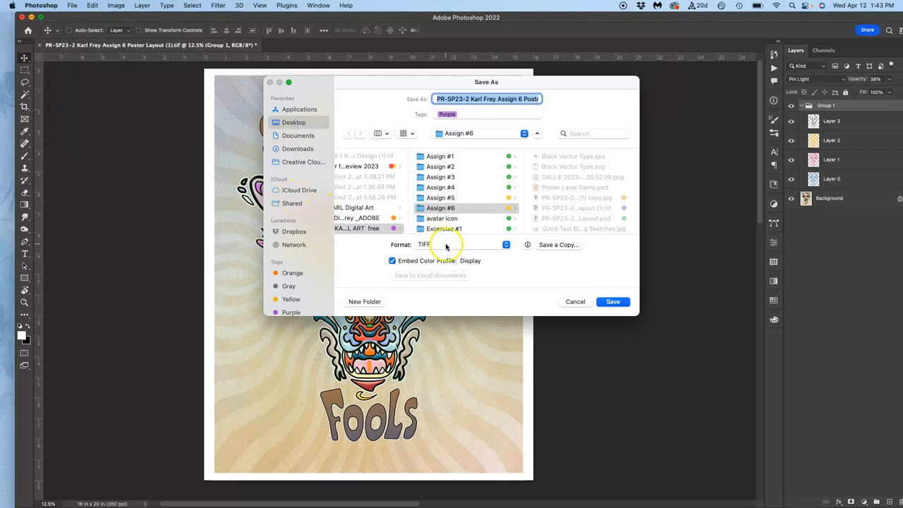
left_click(462, 244)
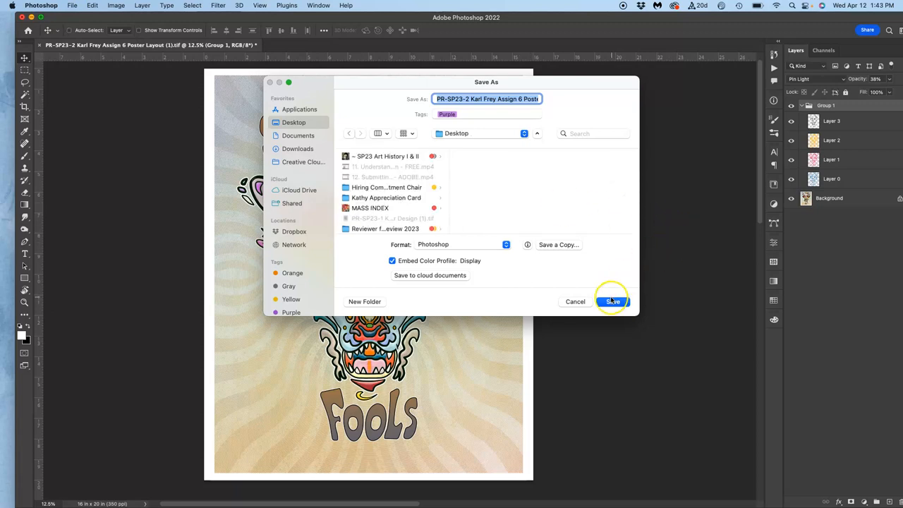
left_click(612, 301)
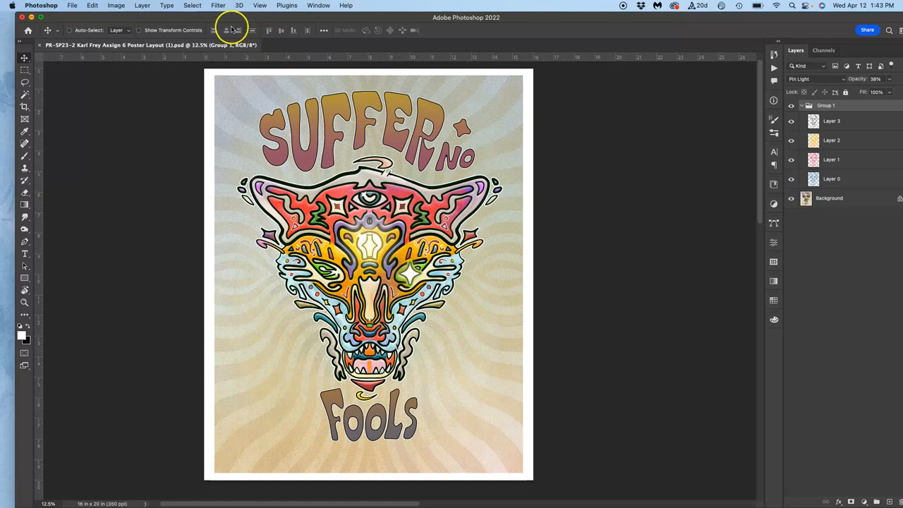
Flatten the image, save it as a TIFF, and close the dot layers document unsaved
left_click(141, 5)
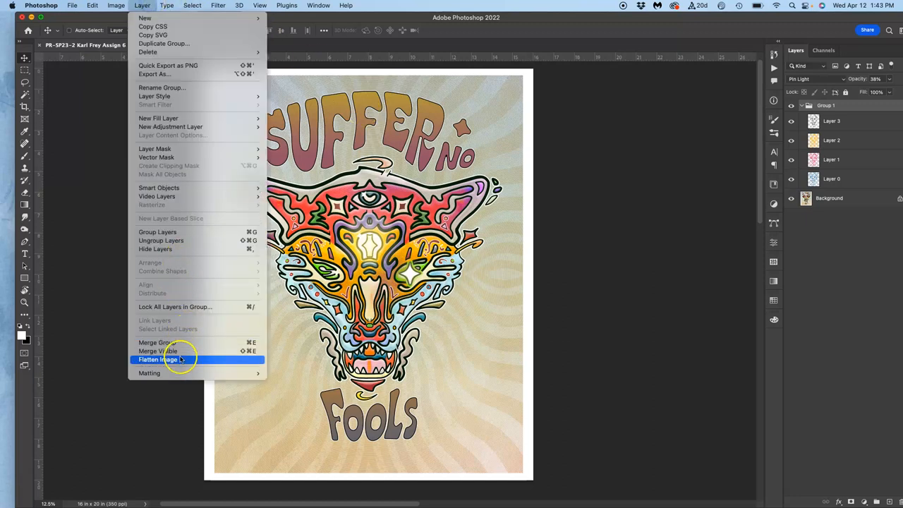
left_click(158, 359)
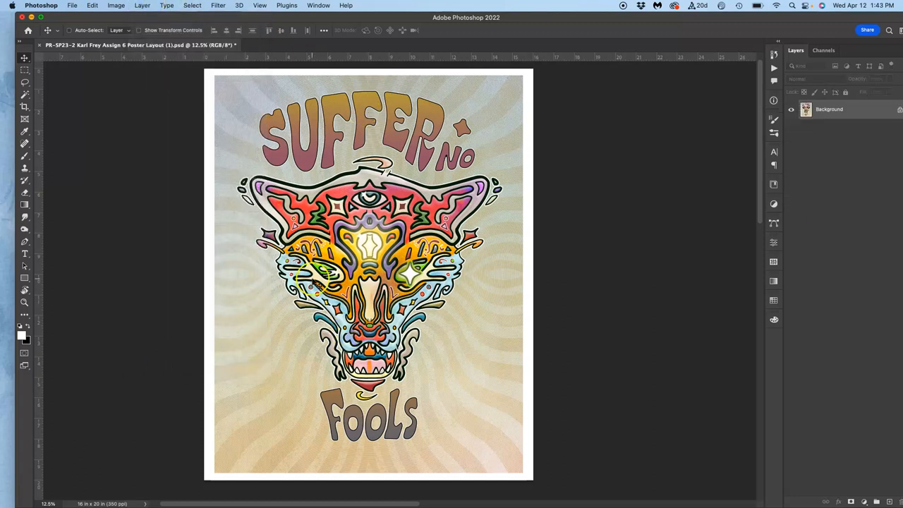
left_click(72, 5)
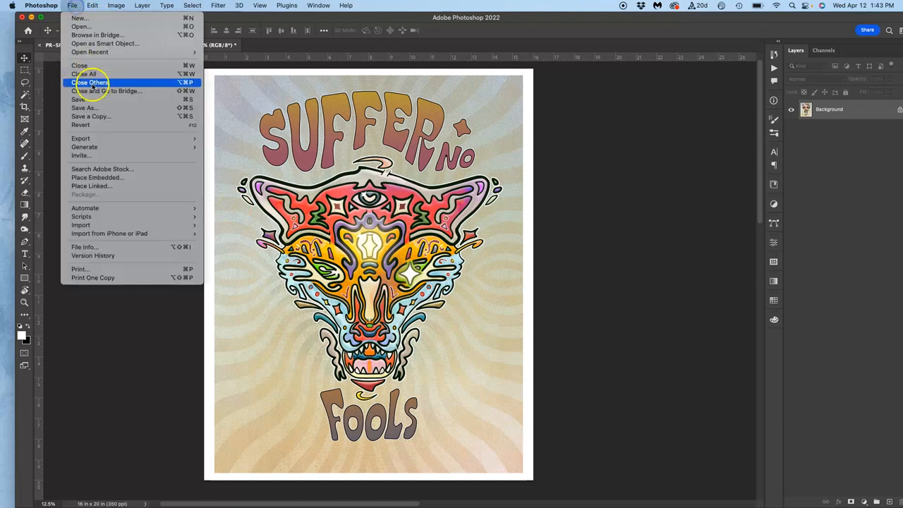
left_click(83, 107)
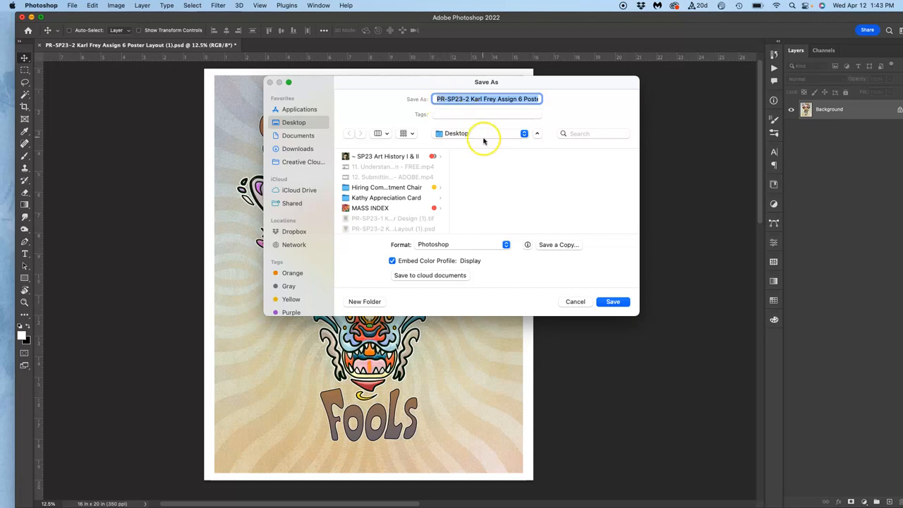
left_click(462, 244)
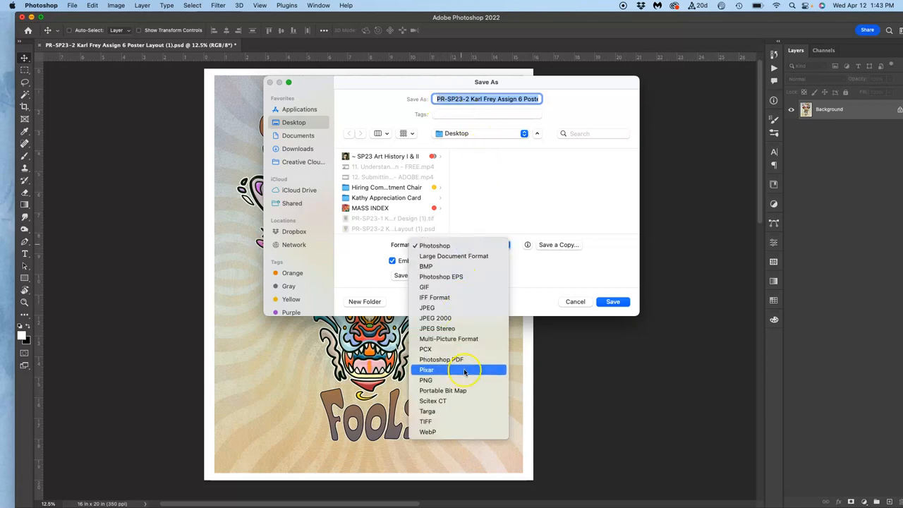
left_click(425, 421)
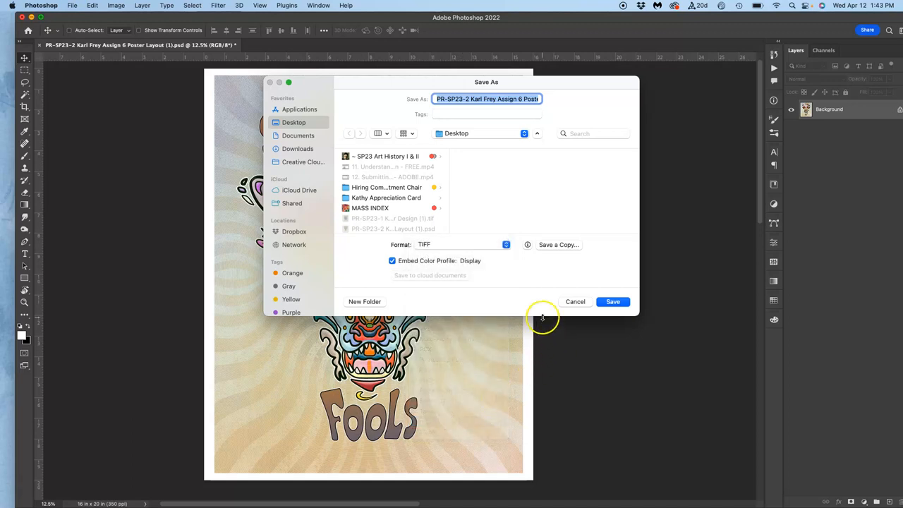
left_click(612, 301)
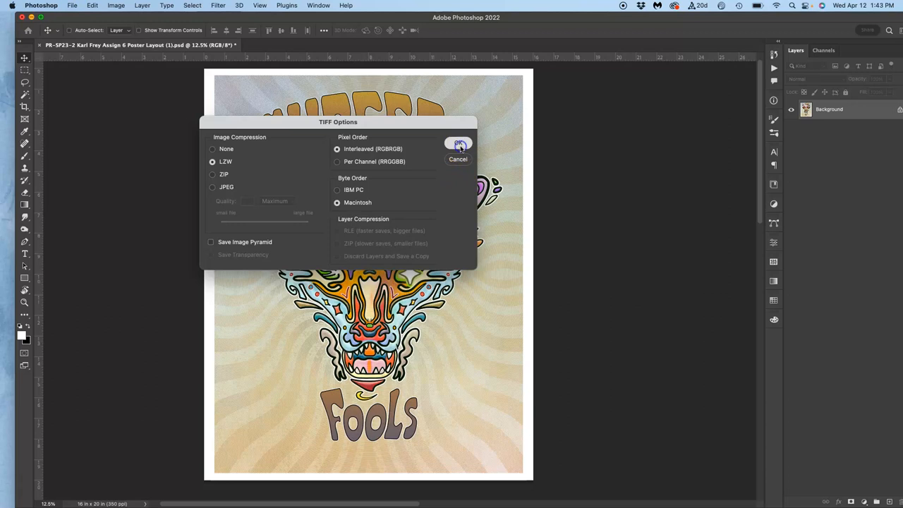
left_click(457, 144)
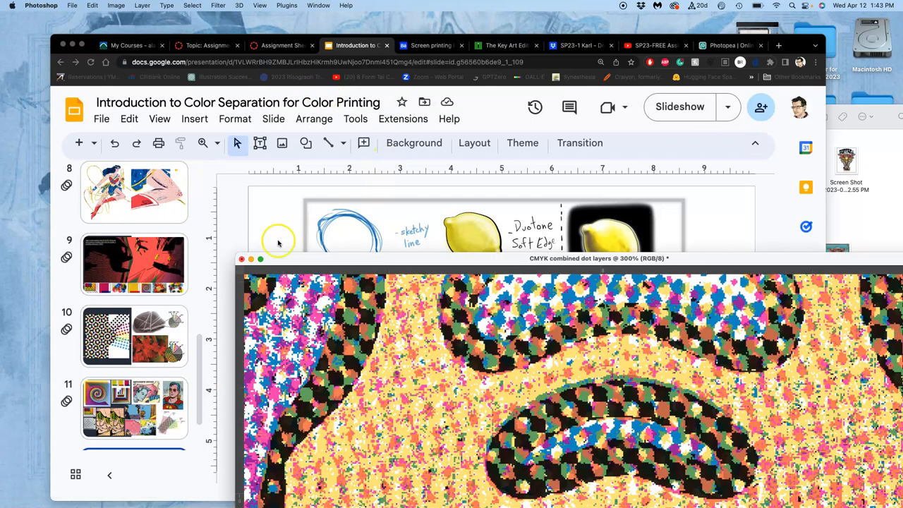
left_click(241, 258)
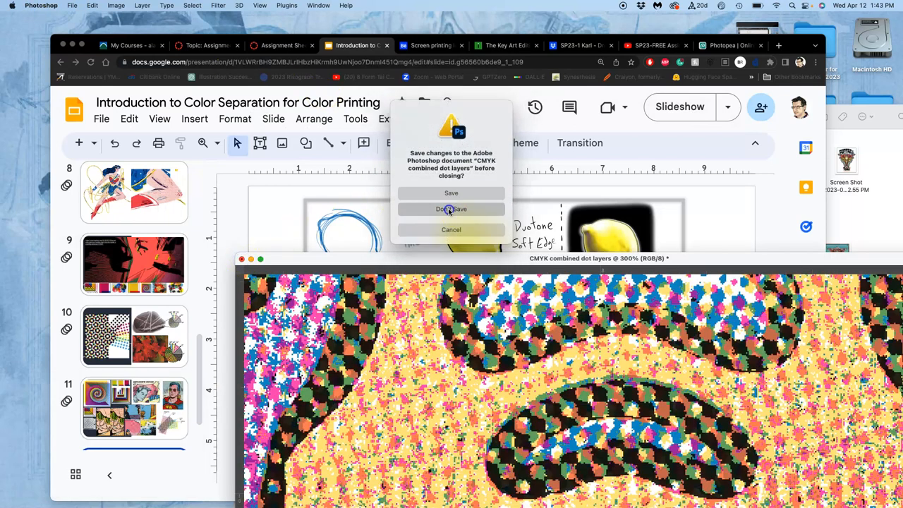
left_click(450, 209)
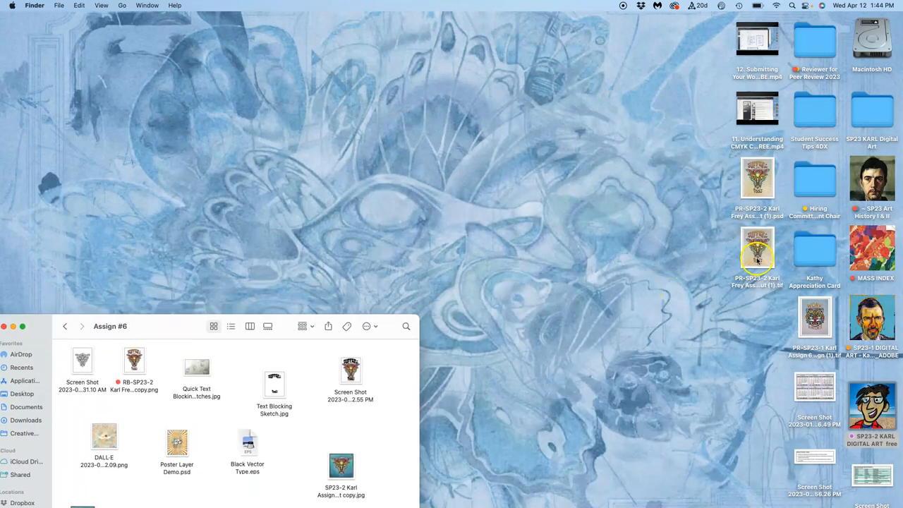
Get Info on the poster TIFF (106.3 MB) and the layered PSD (333.5 MB)
right_click(756, 254)
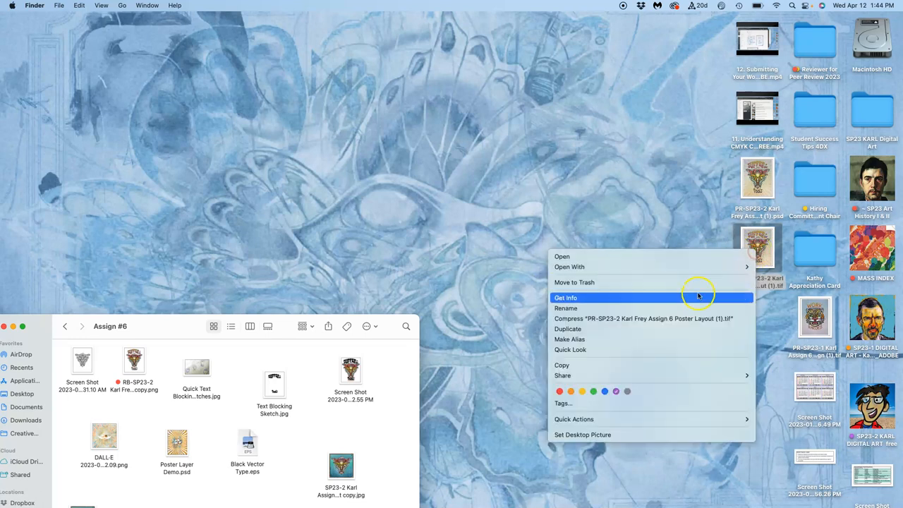
left_click(565, 297)
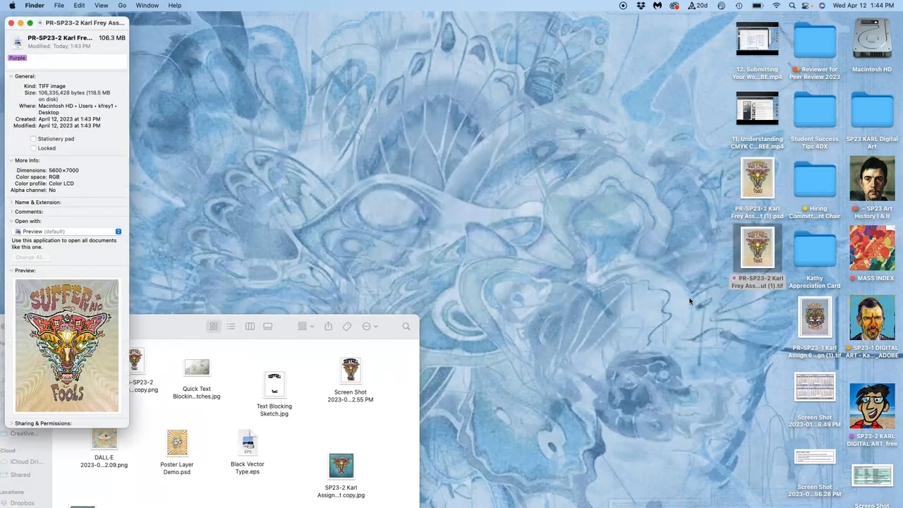
mouse_move(340, 153)
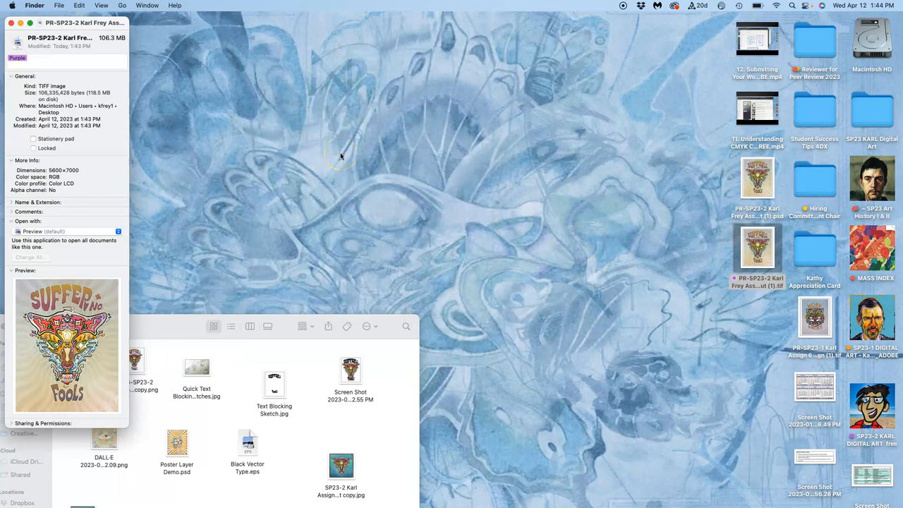
right_click(756, 178)
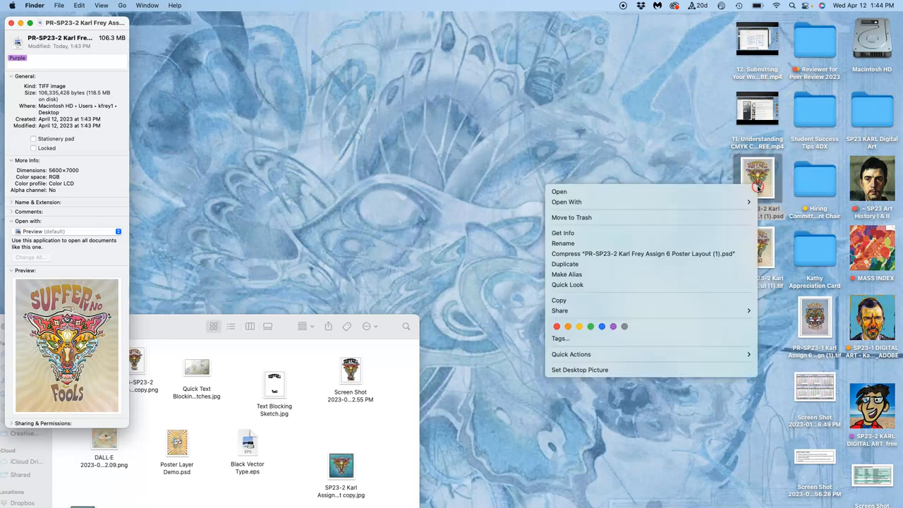
mouse_move(666, 232)
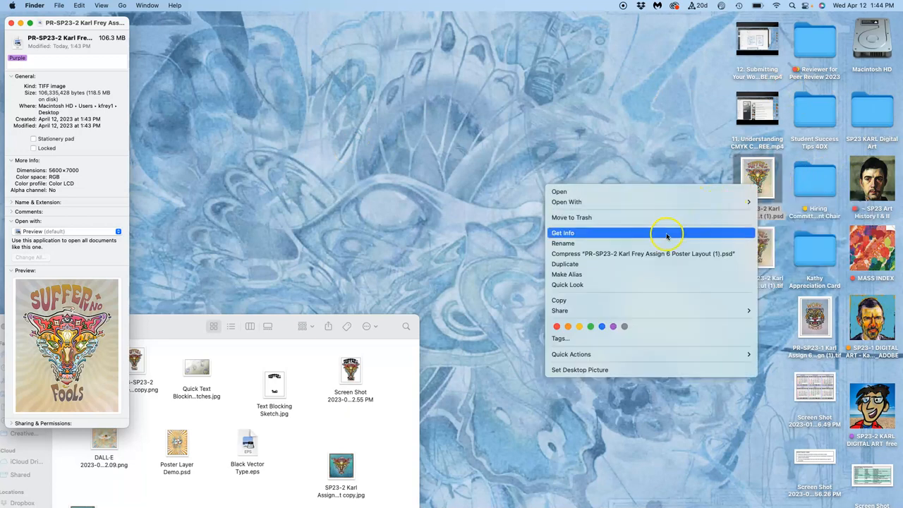
left_click(562, 233)
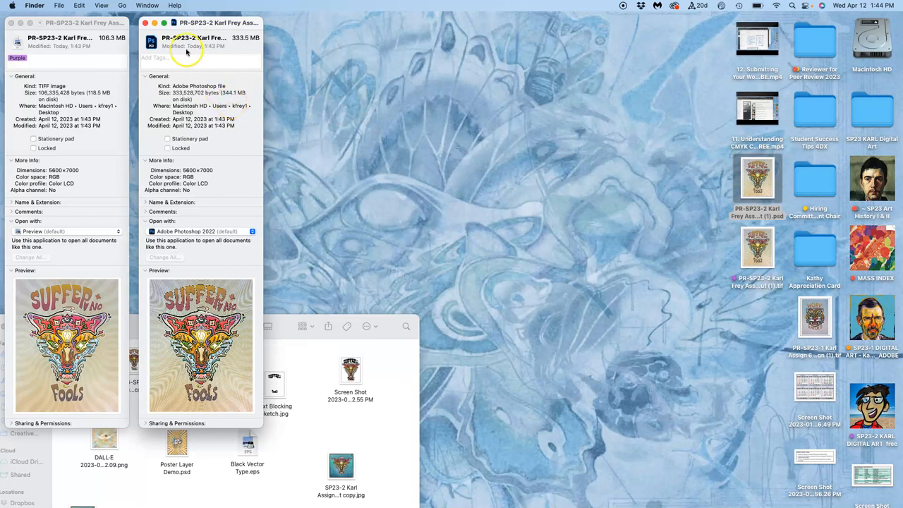
left_click(145, 23)
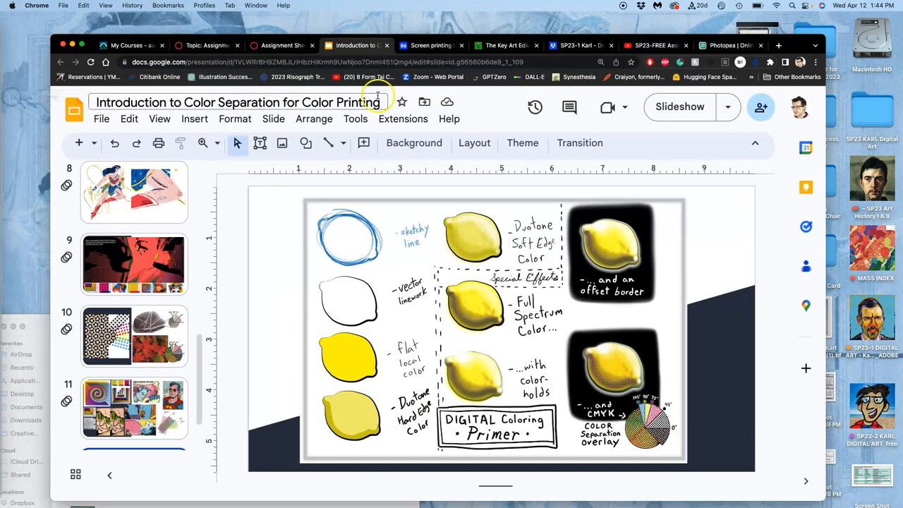
In Dropbox, go up to 1. digital art class files and open 1. FLattened .Tiff Files to Print
left_click(578, 45)
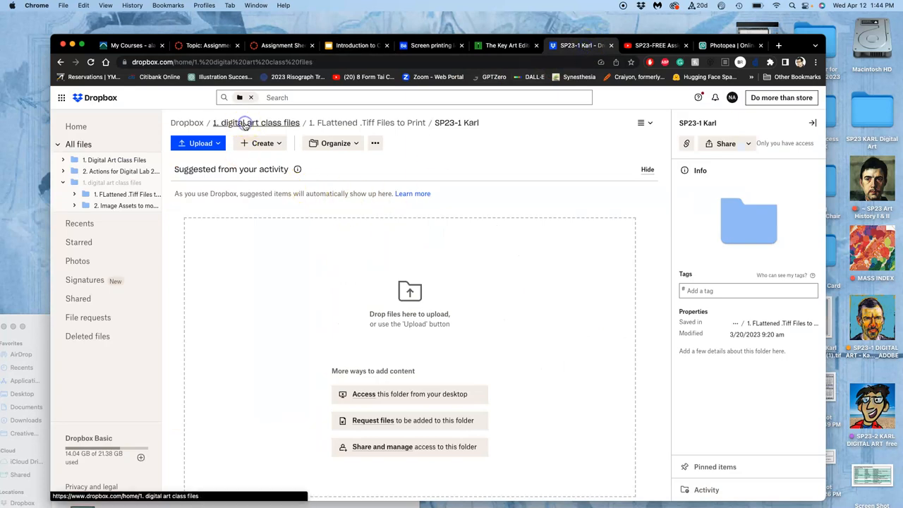
left_click(256, 122)
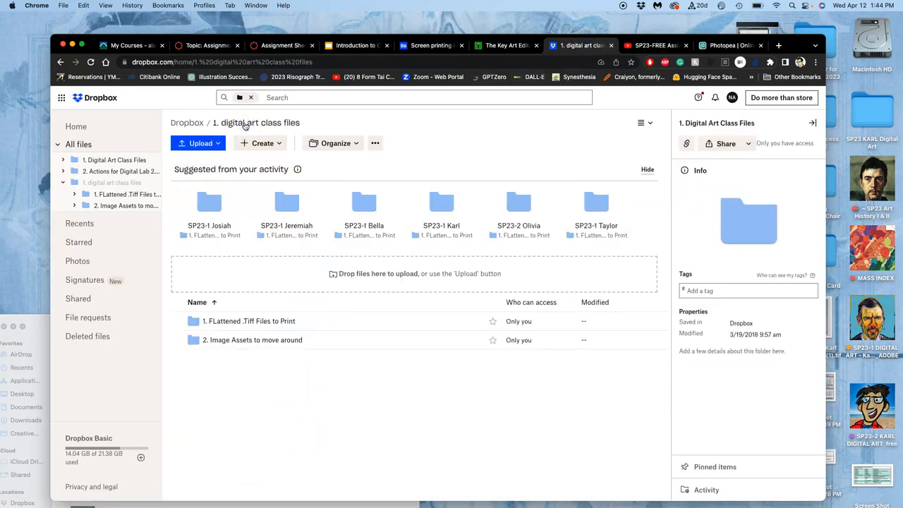
mouse_move(253, 320)
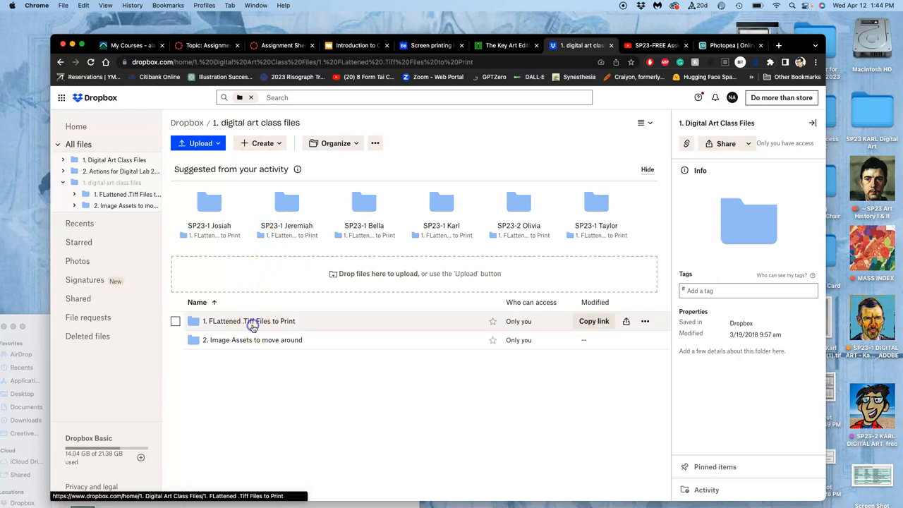
double_click(249, 321)
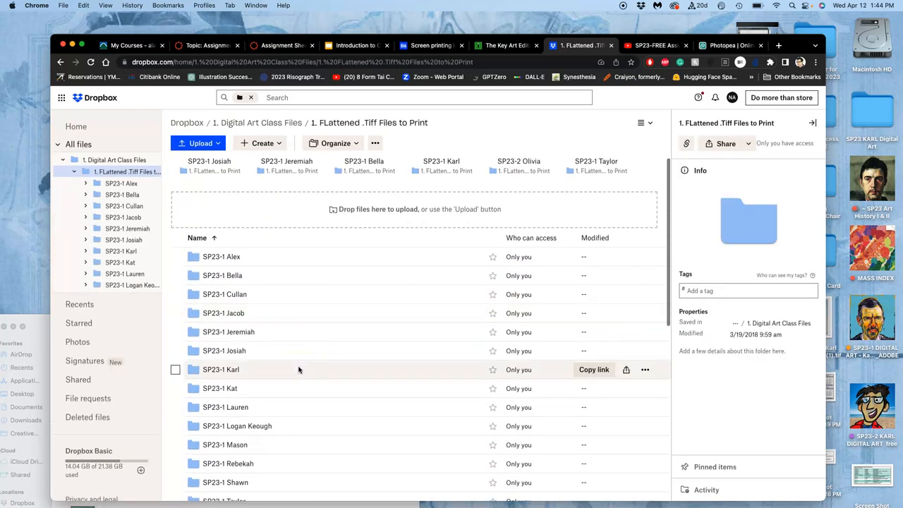
scroll("down", 3)
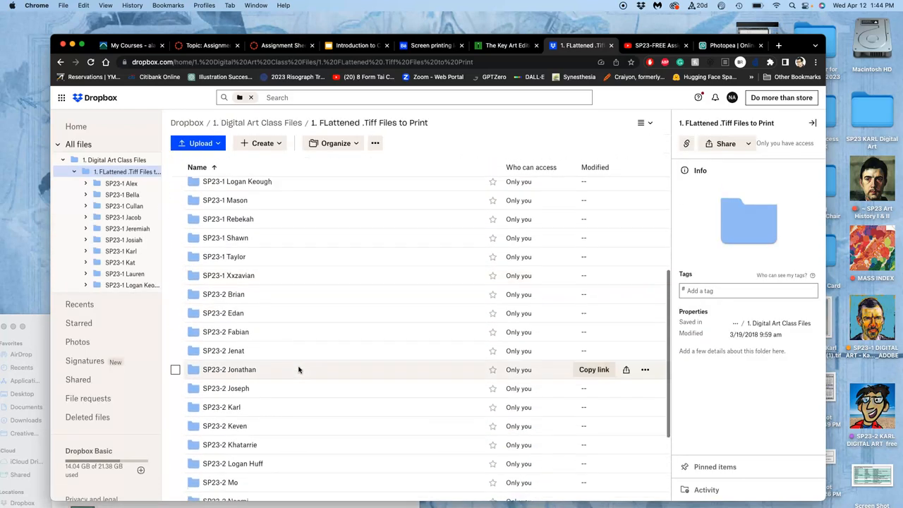
scroll("down", 3)
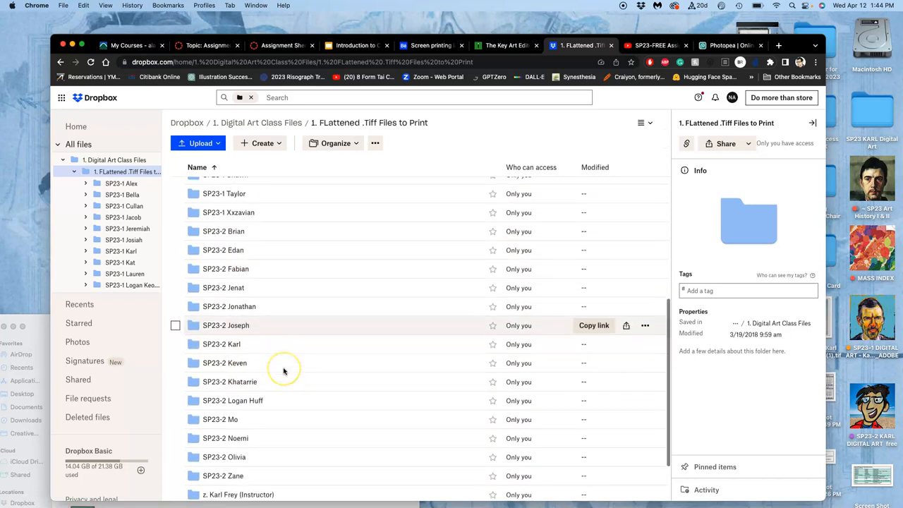